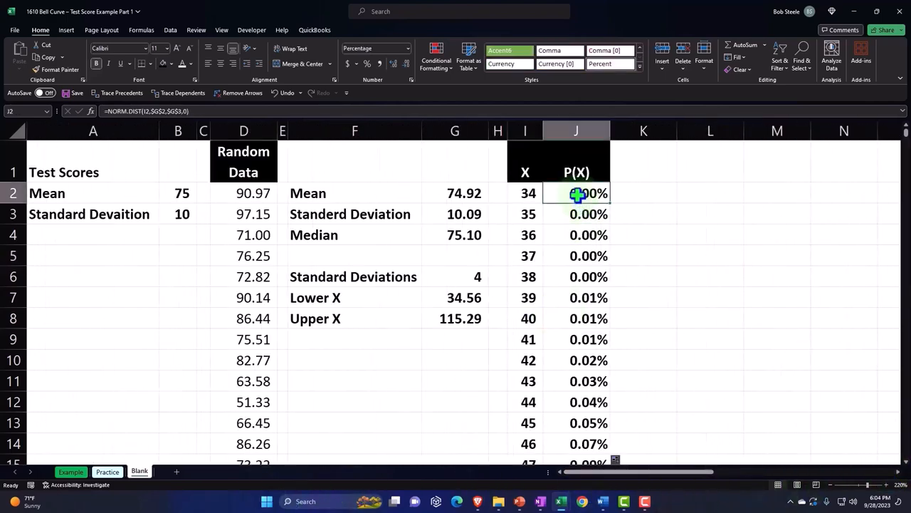
{"action": "mouse_move", "coordinate": [677, 192]}
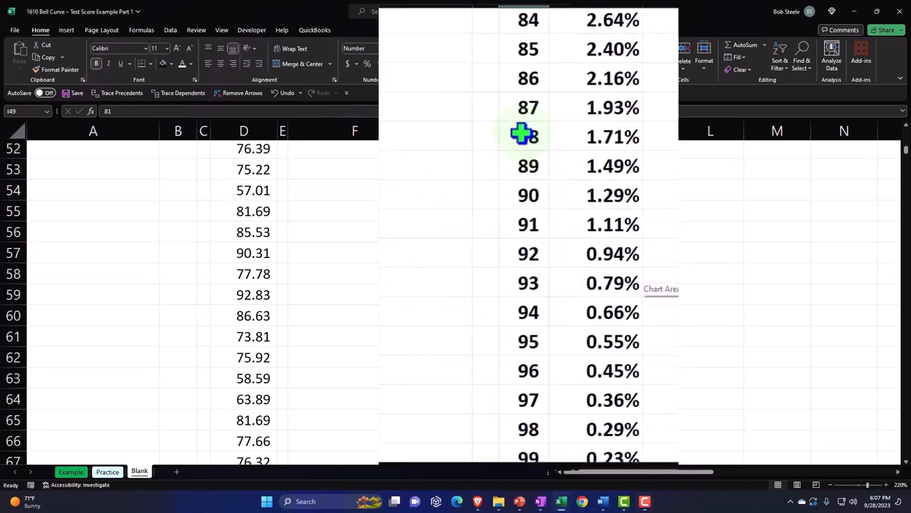
- Review the P(X) table rows, including the values for X of 88 and 64
{"action": "left_click", "coordinate": [524, 137]}
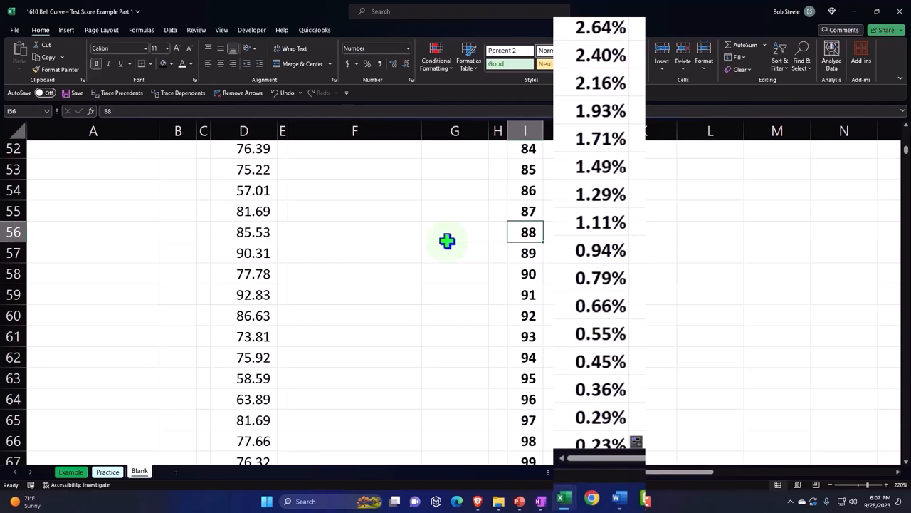
{"action": "scroll", "scroll_direction": "down", "scroll_amount": 3}
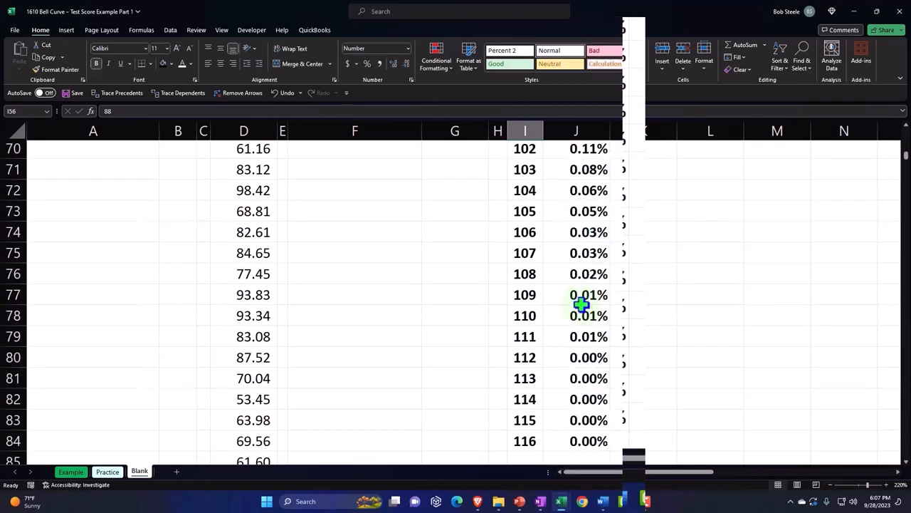
{"action": "scroll", "scroll_direction": "down", "scroll_amount": 3}
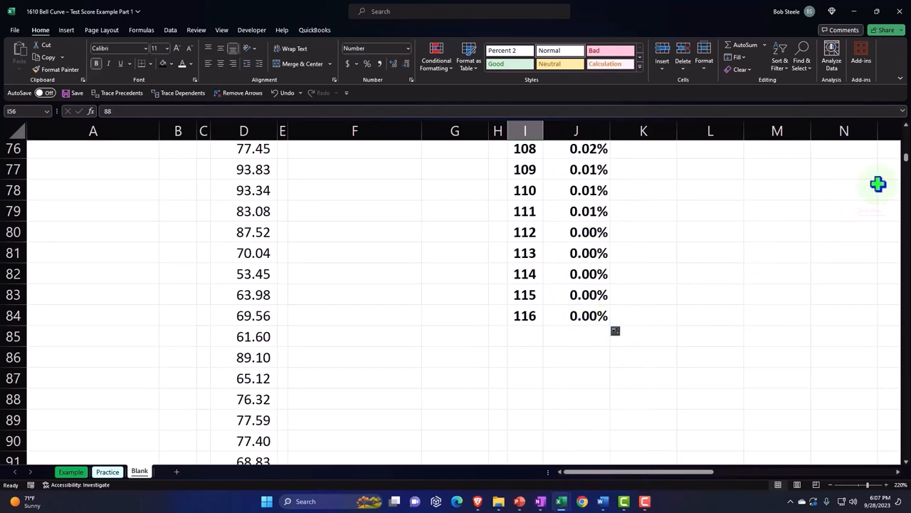
{"action": "scroll", "scroll_direction": "up", "scroll_amount": 3}
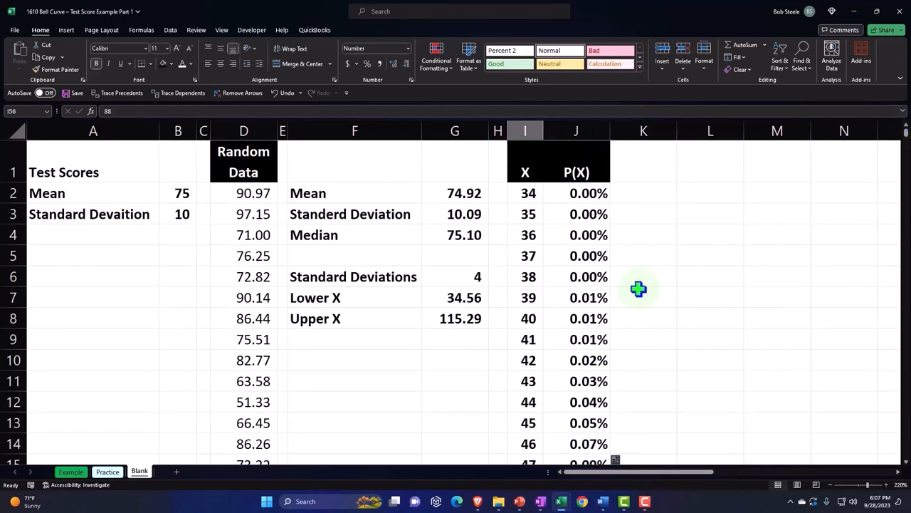
{"action": "scroll", "scroll_direction": "down", "scroll_amount": 3}
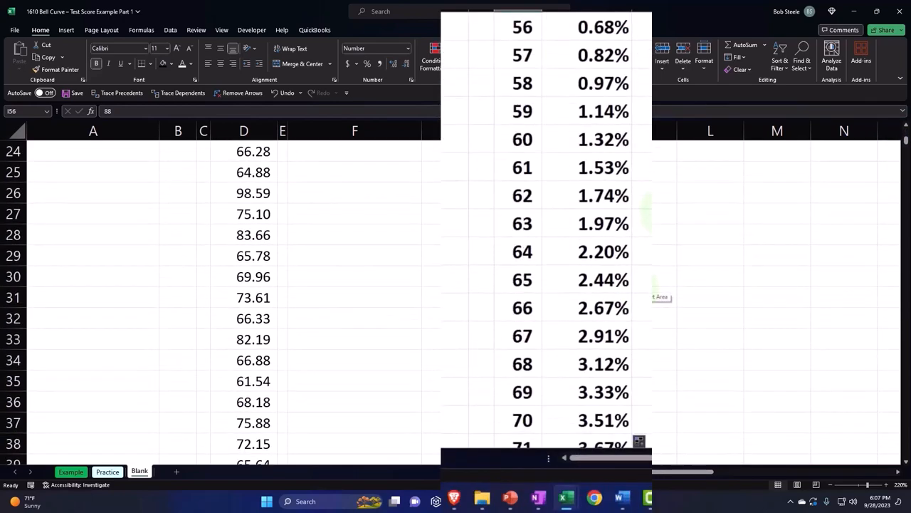
{"action": "left_click", "coordinate": [603, 251]}
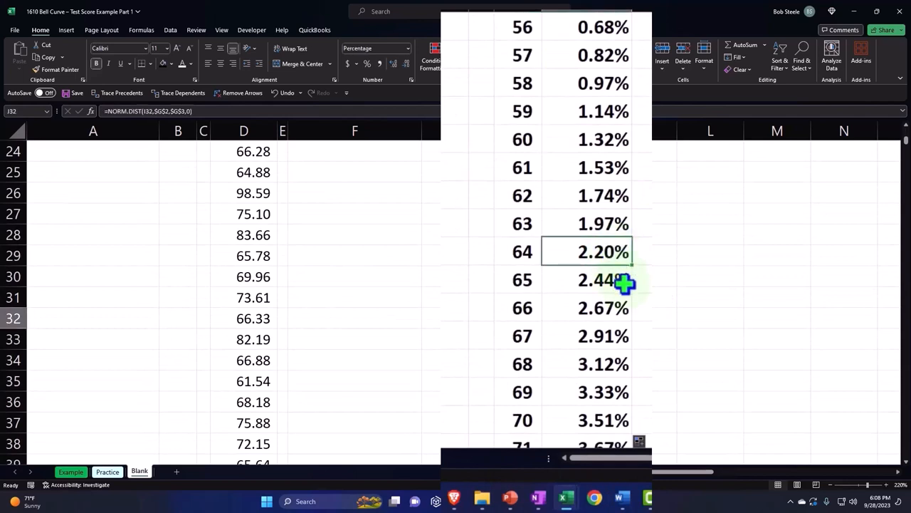
{"action": "mouse_move", "coordinate": [524, 254]}
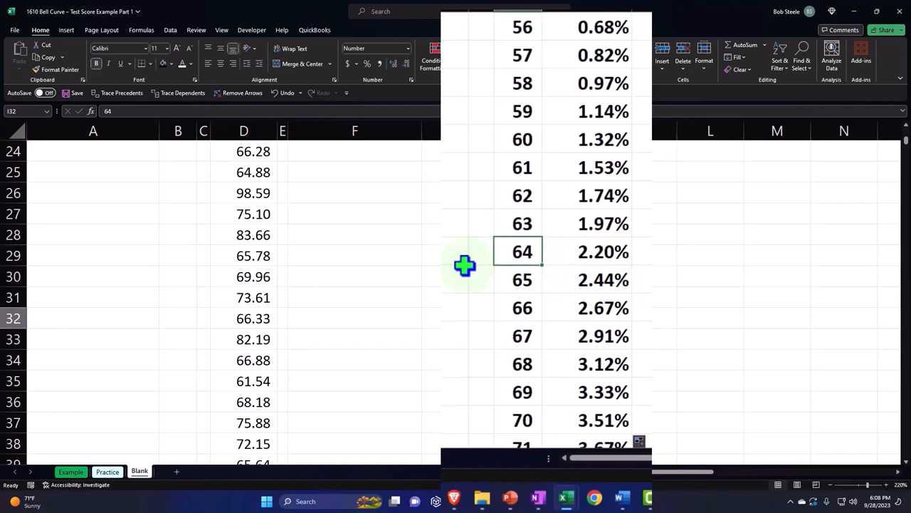
{"action": "mouse_move", "coordinate": [583, 268]}
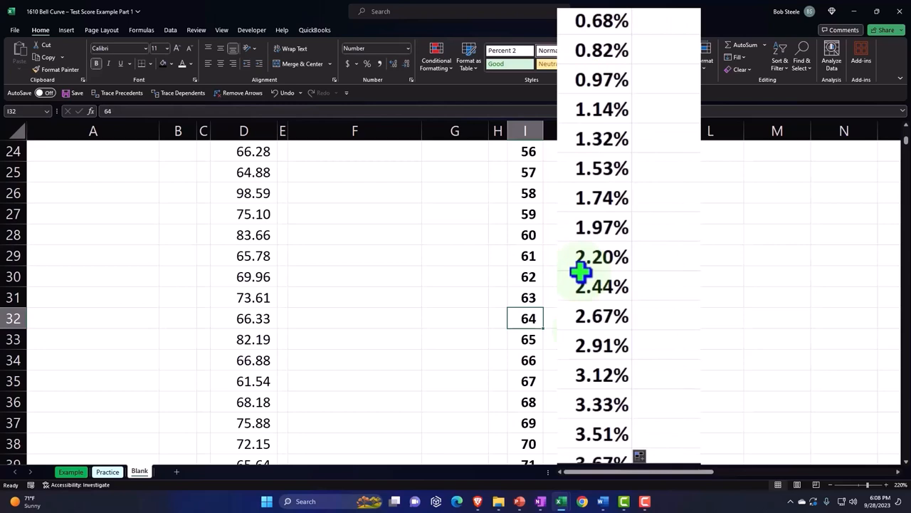
{"action": "scroll", "scroll_direction": "up", "scroll_amount": 3}
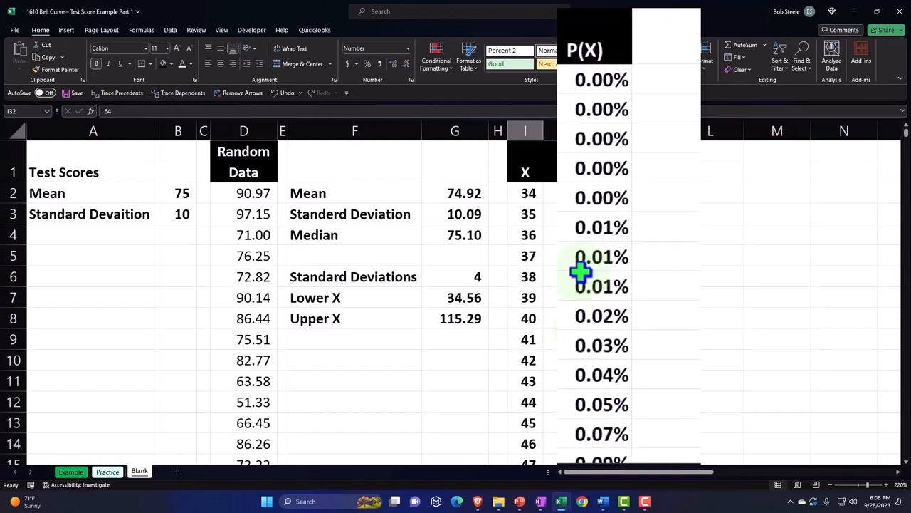
{"action": "mouse_move", "coordinate": [669, 163]}
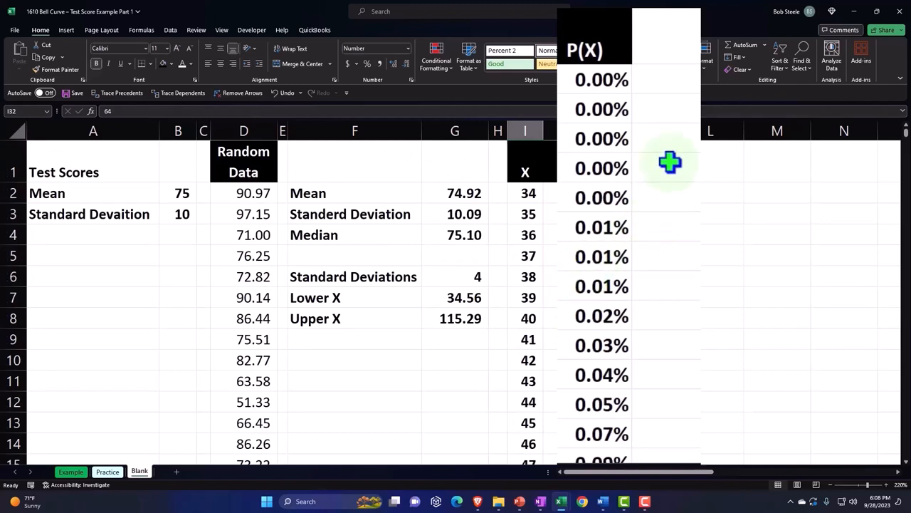
- Select the P(X) column from its header down and go to the chart insertion commands
{"action": "left_click", "coordinate": [595, 50]}
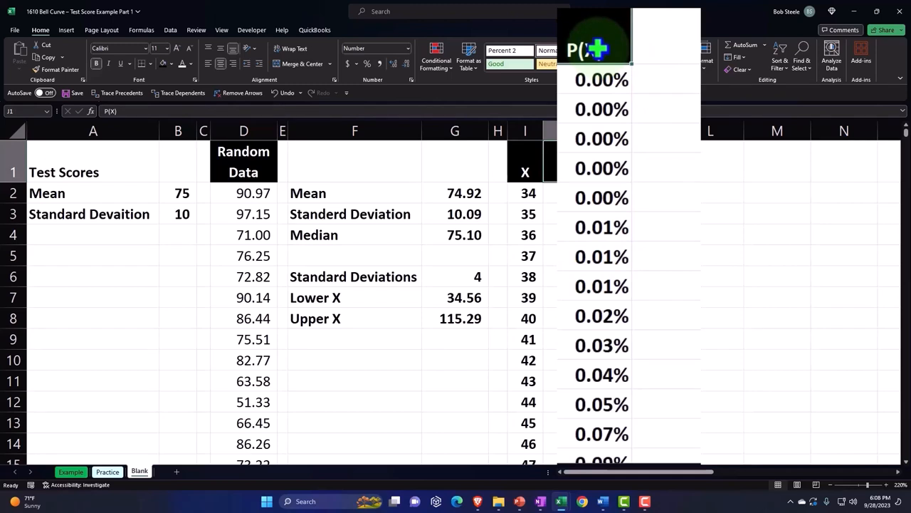
{"action": "scroll", "scroll_direction": "down", "scroll_amount": 3}
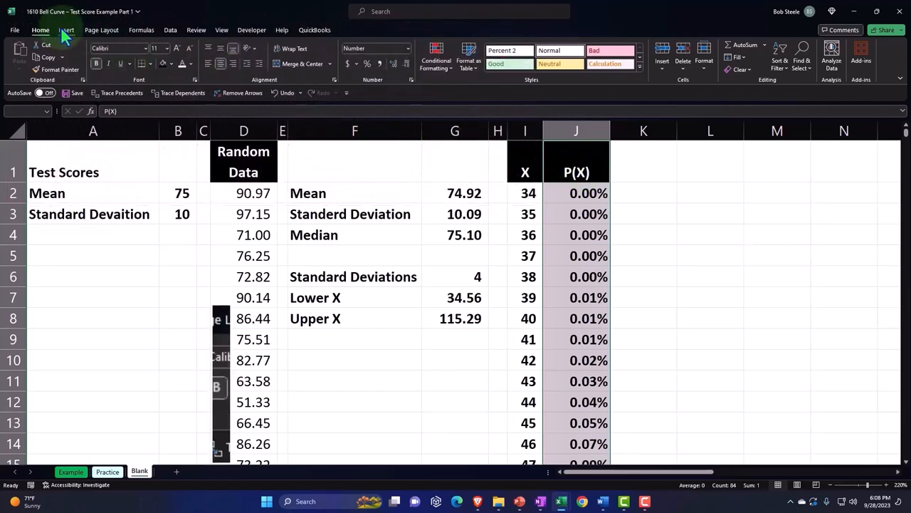
{"action": "left_click", "coordinate": [65, 30]}
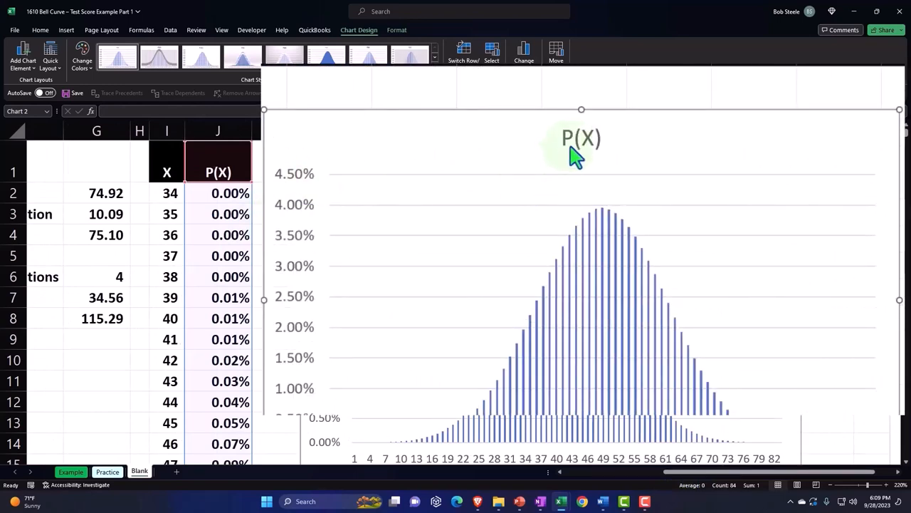
{"action": "mouse_move", "coordinate": [525, 176]}
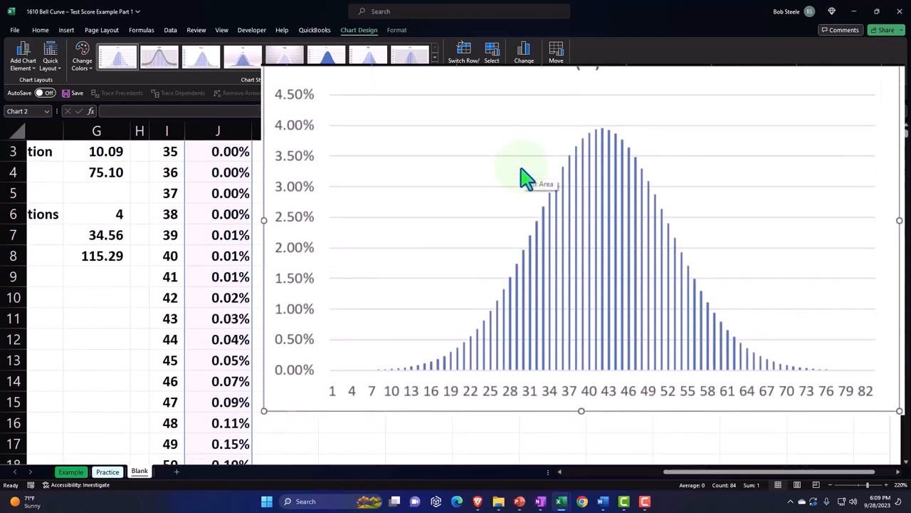
{"action": "mouse_move", "coordinate": [317, 116]}
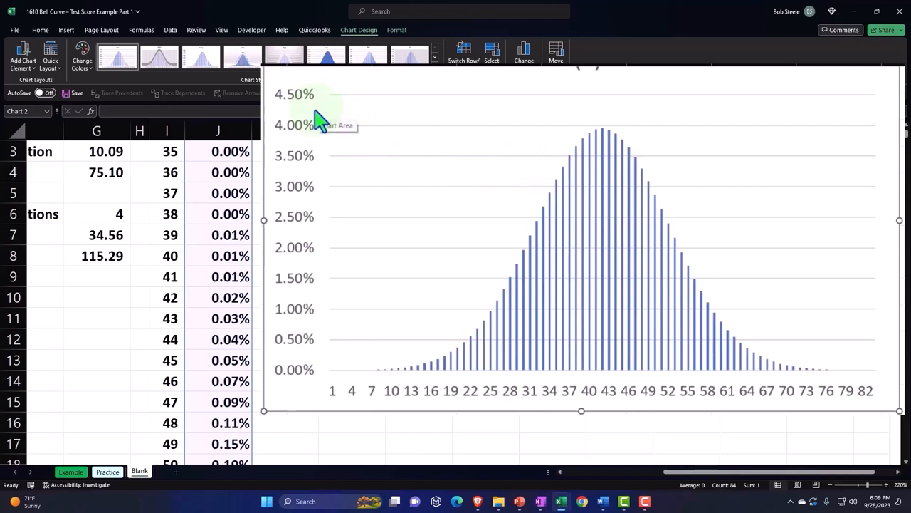
{"action": "mouse_move", "coordinate": [321, 126]}
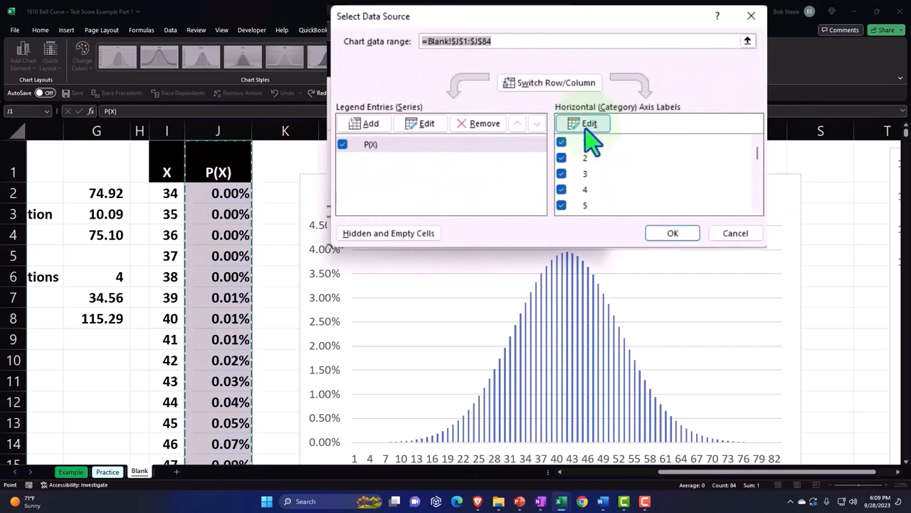
- Use the X scores 34 to 115 as the column chart's horizontal axis labels
{"action": "left_click", "coordinate": [589, 123]}
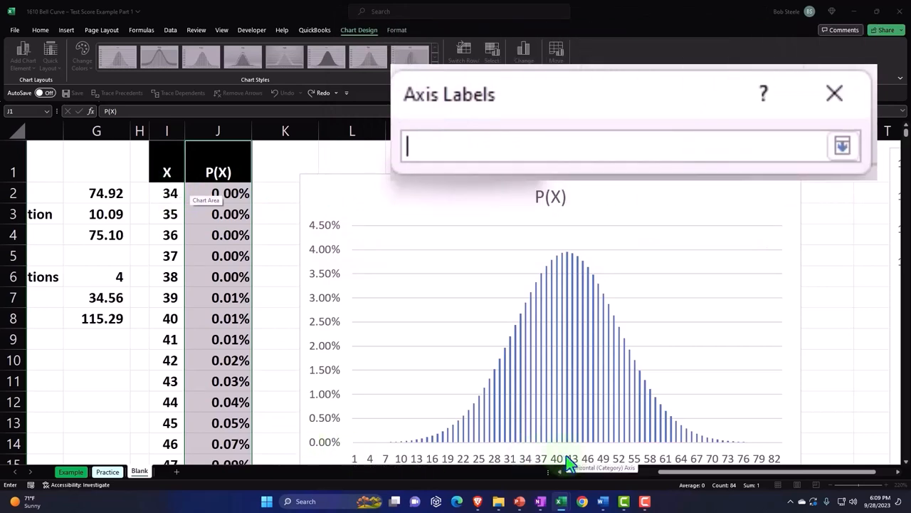
{"action": "left_click", "coordinate": [167, 194]}
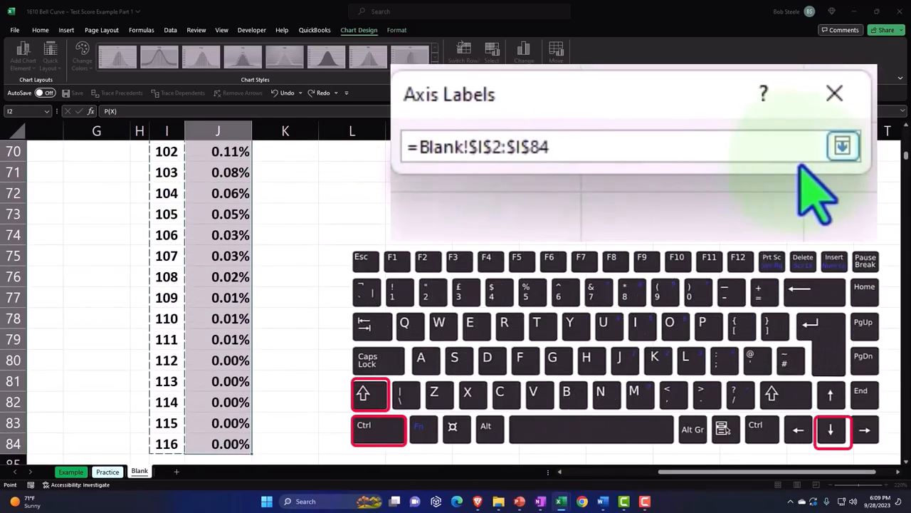
{"action": "left_click", "coordinate": [843, 145]}
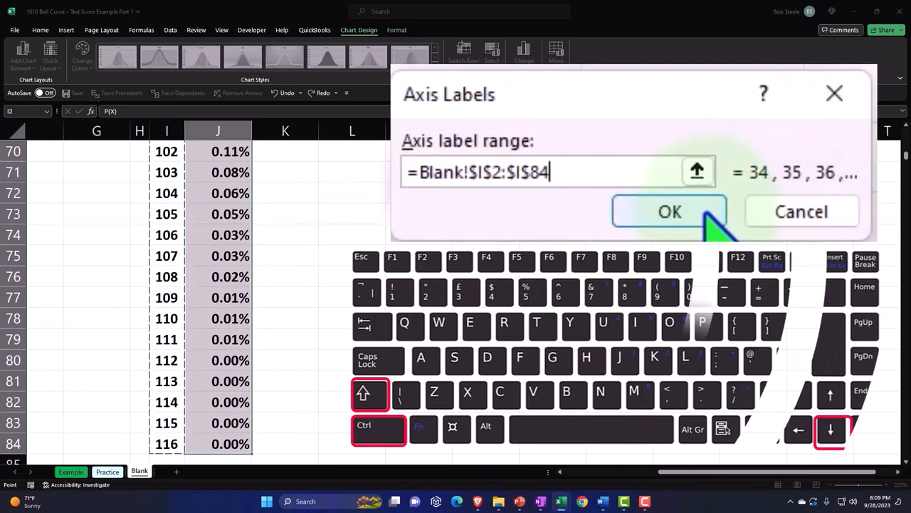
{"action": "left_click", "coordinate": [669, 211]}
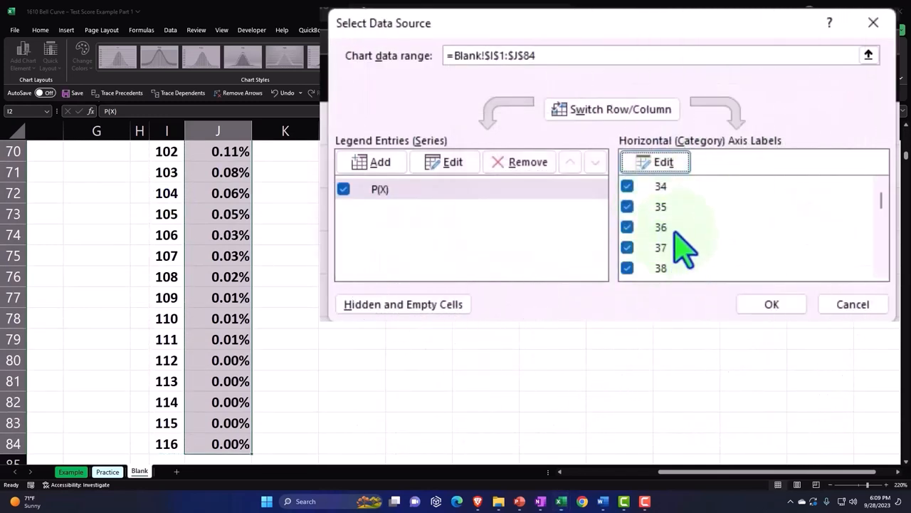
{"action": "mouse_move", "coordinate": [680, 206]}
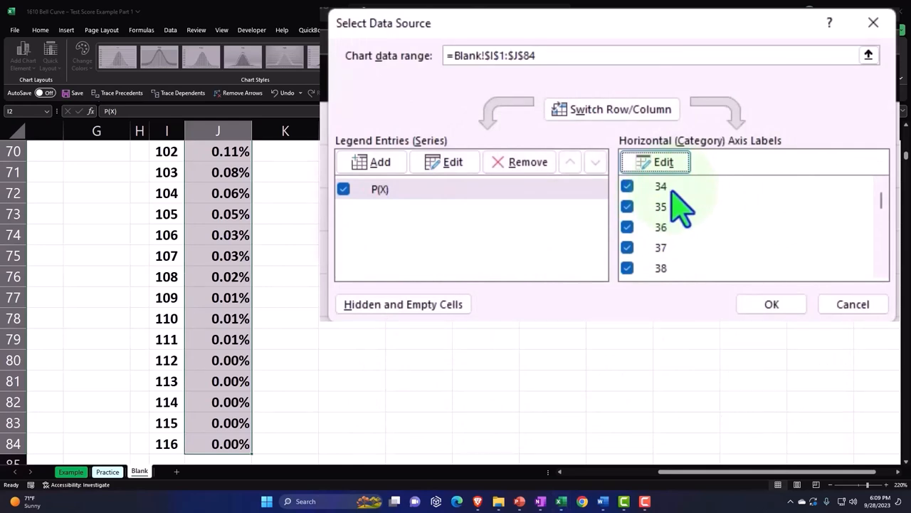
{"action": "mouse_move", "coordinate": [691, 221]}
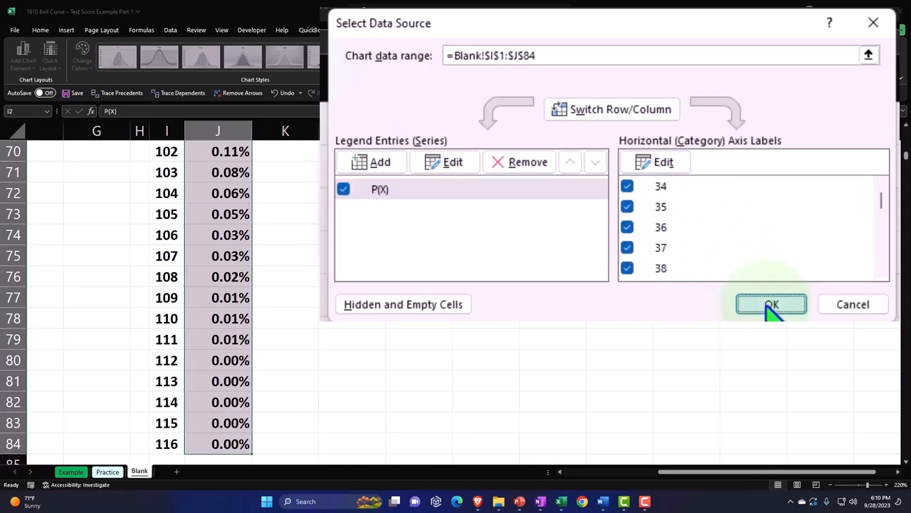
{"action": "left_click", "coordinate": [772, 305]}
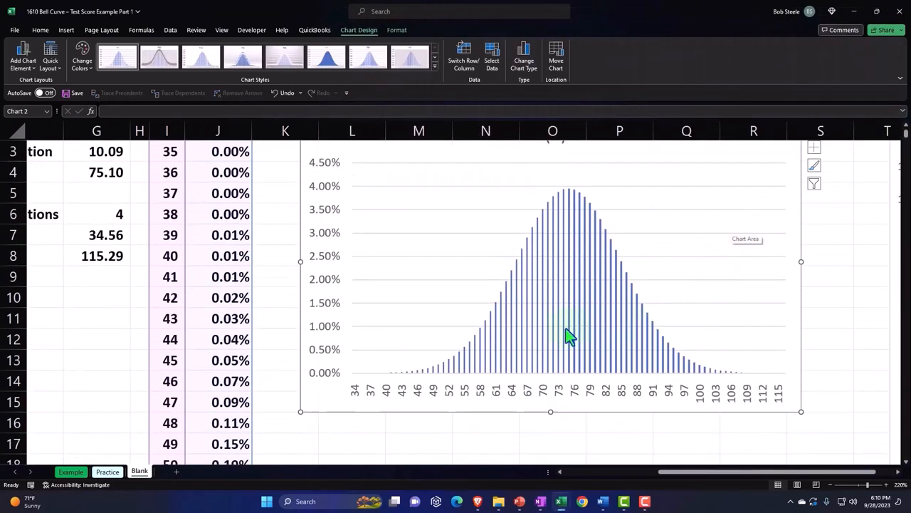
{"action": "mouse_move", "coordinate": [572, 393]}
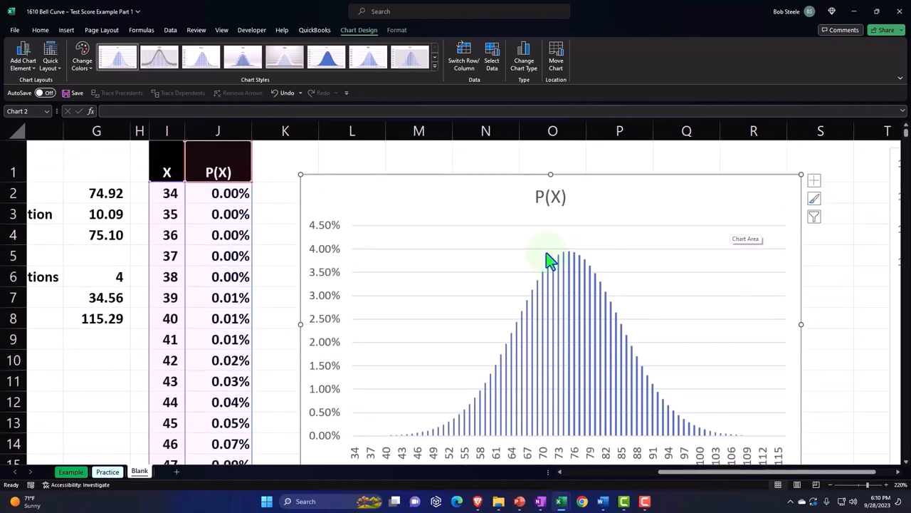
{"action": "mouse_move", "coordinate": [416, 214]}
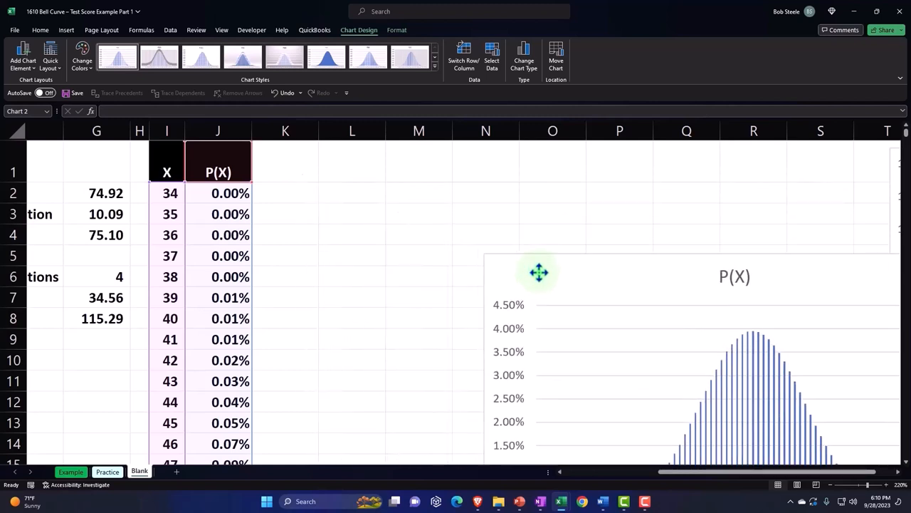
- Drag the P(X) column chart to the right of the table and deselect it
{"action": "left_click_drag", "start_coordinate": [538, 271], "coordinate": [664, 182]}
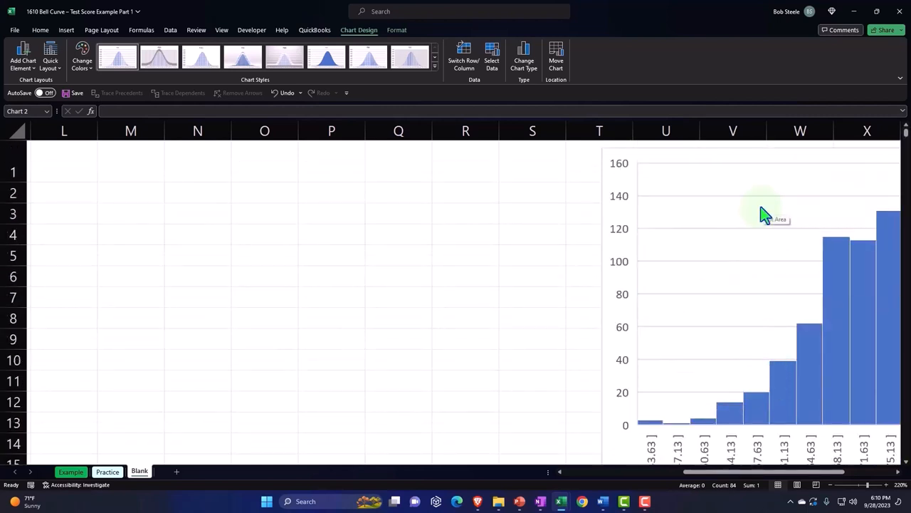
{"action": "mouse_move", "coordinate": [290, 162]}
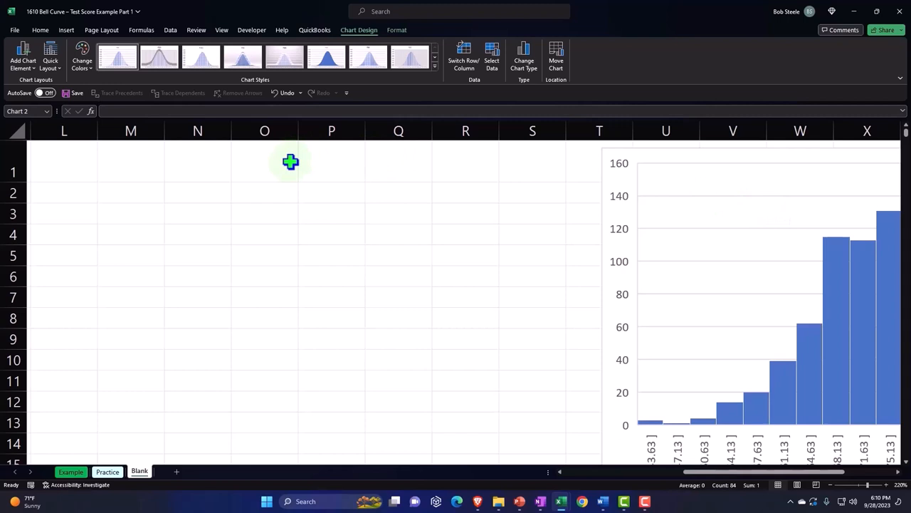
{"action": "left_click", "coordinate": [60, 171]}
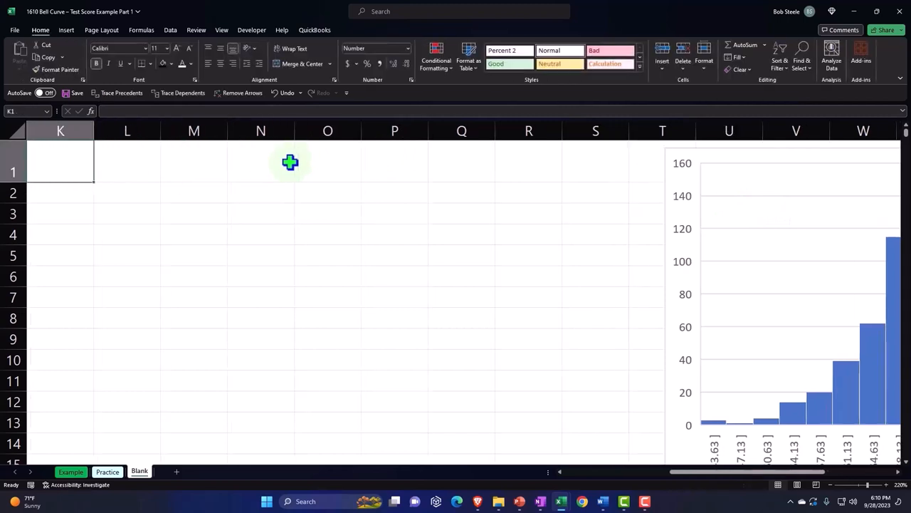
- Insert a 2-D Area chart of the P(X) column as a filled bell curve
{"action": "scroll", "scroll_direction": "left", "scroll_amount": 3}
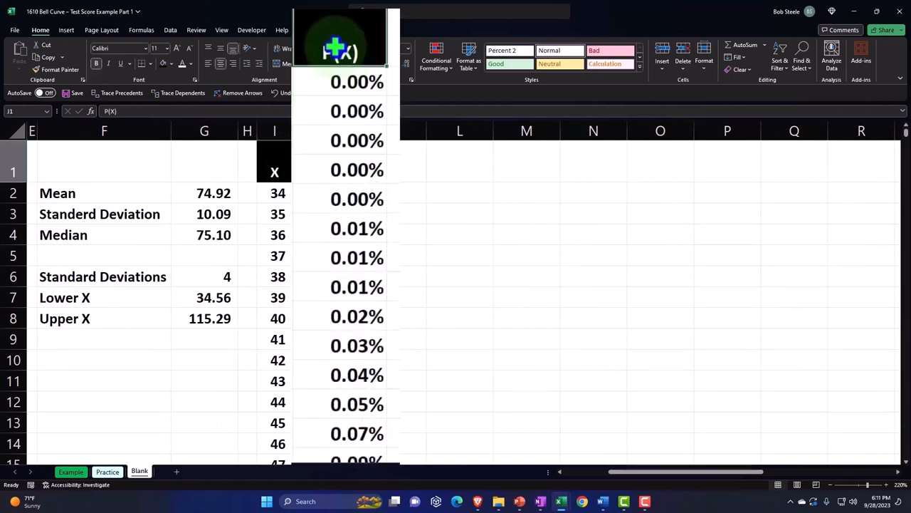
{"action": "scroll", "scroll_direction": "down", "scroll_amount": 3}
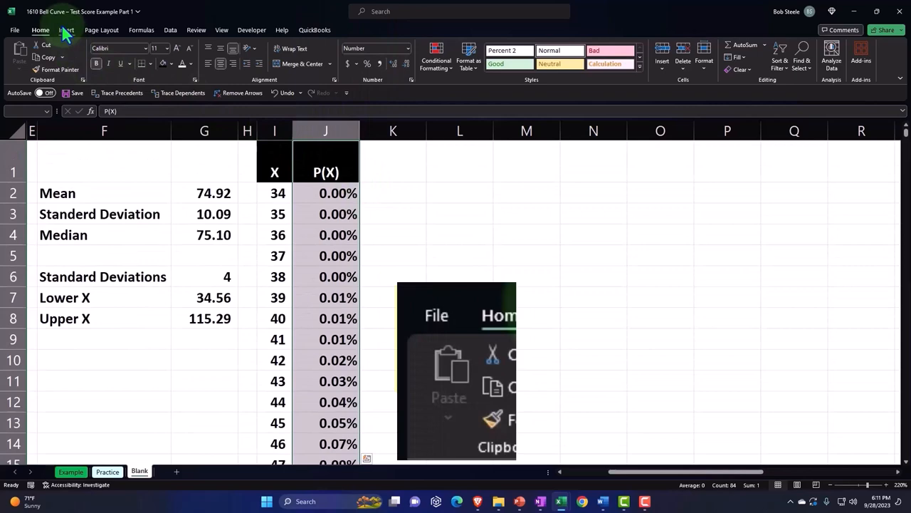
{"action": "left_click", "coordinate": [65, 30]}
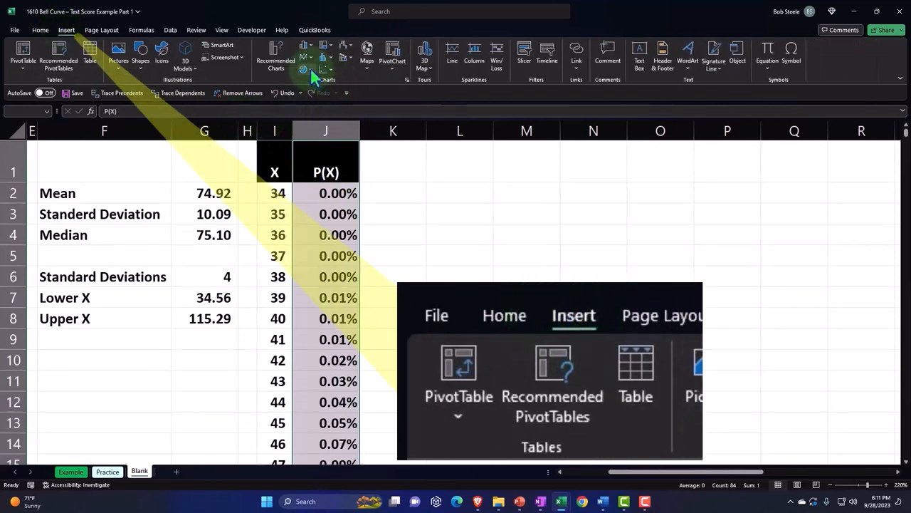
{"action": "left_click", "coordinate": [303, 57]}
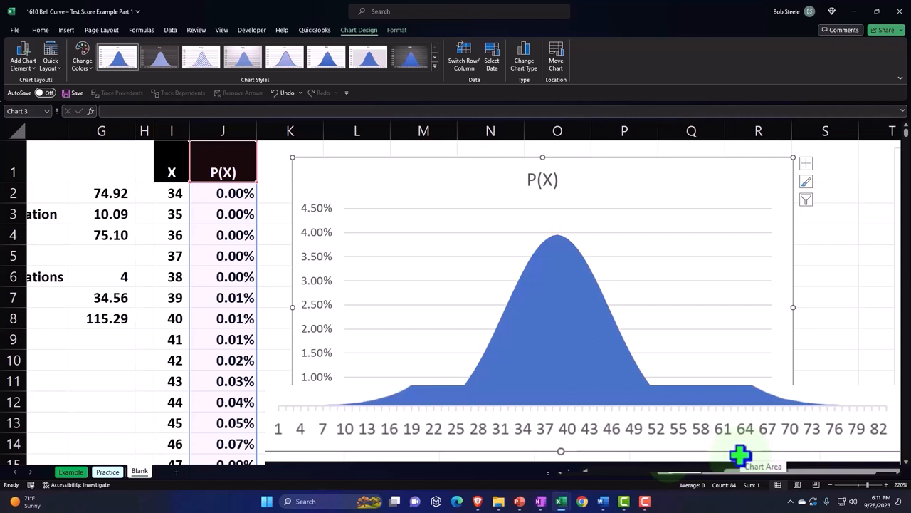
{"action": "mouse_move", "coordinate": [350, 447]}
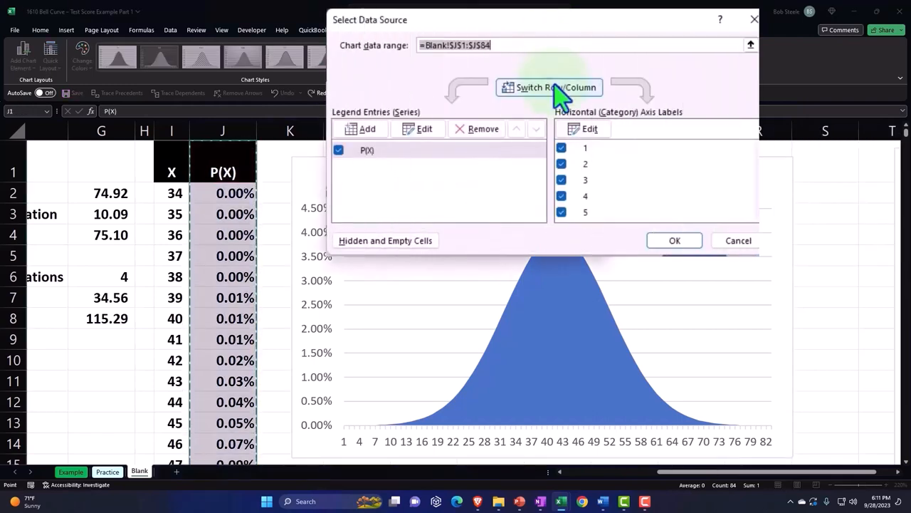
- Set the area chart's horizontal axis labels to the X values in I2:I84
{"action": "left_click", "coordinate": [590, 128]}
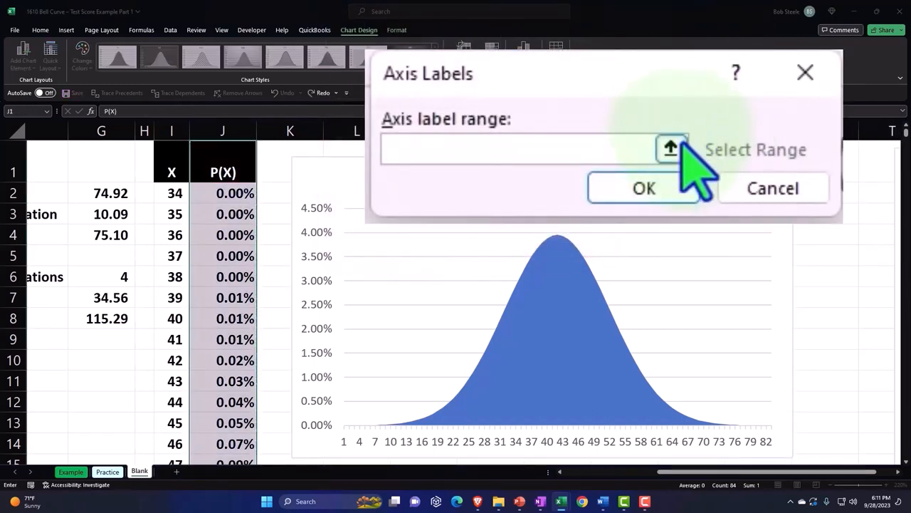
{"action": "left_click", "coordinate": [669, 146]}
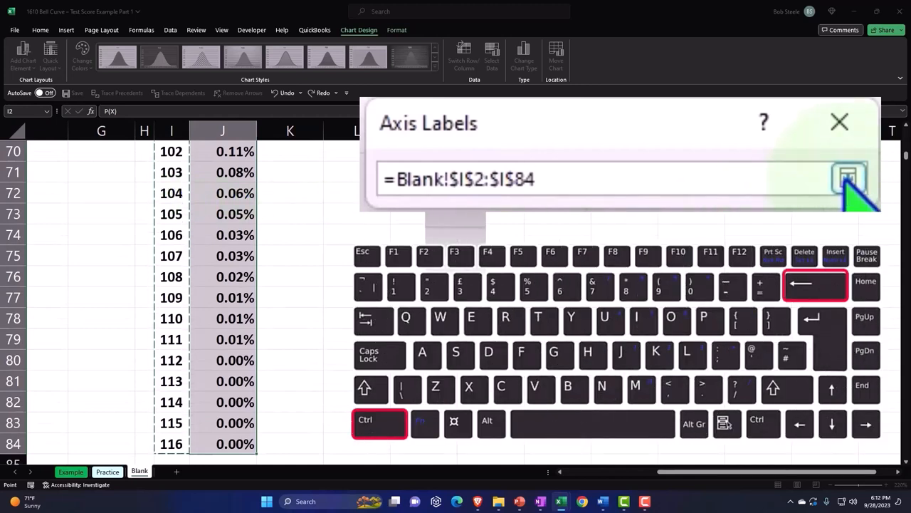
{"action": "left_click", "coordinate": [848, 178]}
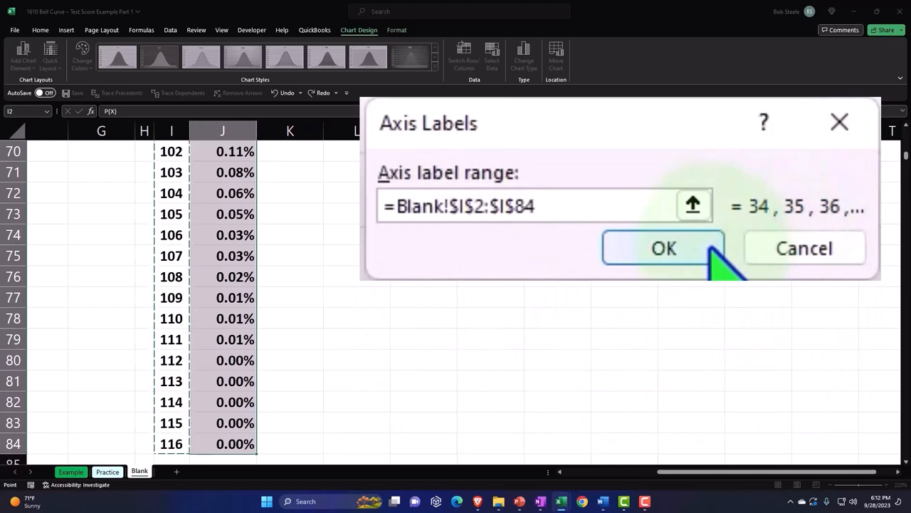
{"action": "left_click", "coordinate": [664, 248]}
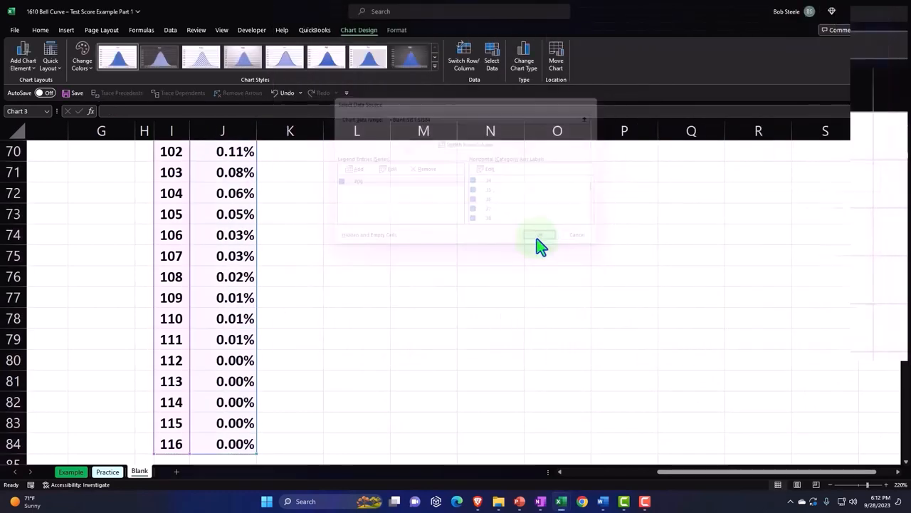
{"action": "left_click", "coordinate": [539, 235]}
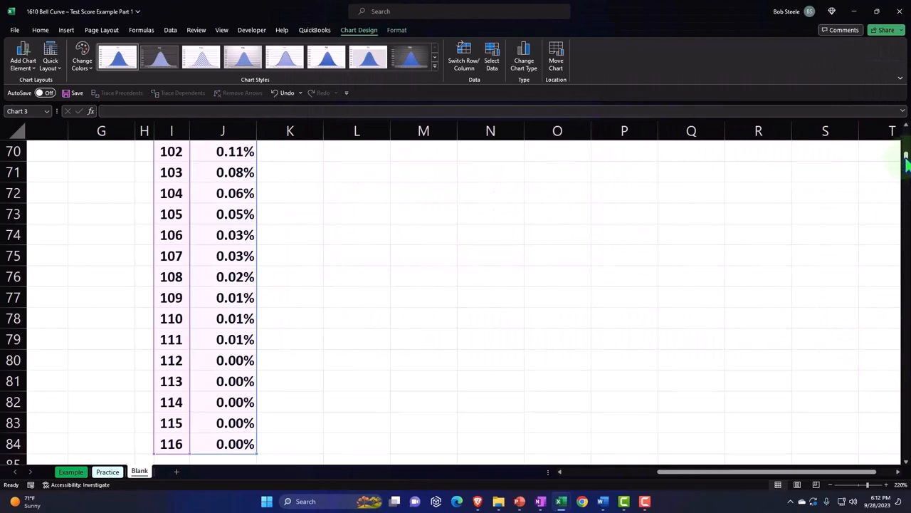
- Drag the area chart off the table to sit beneath the column chart near row 35
{"action": "scroll", "scroll_direction": "up", "scroll_amount": 3}
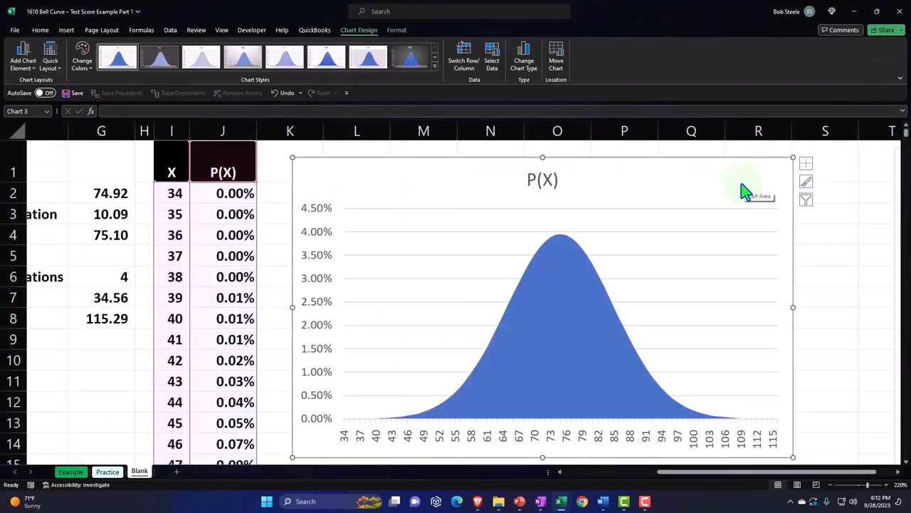
{"action": "mouse_move", "coordinate": [544, 439]}
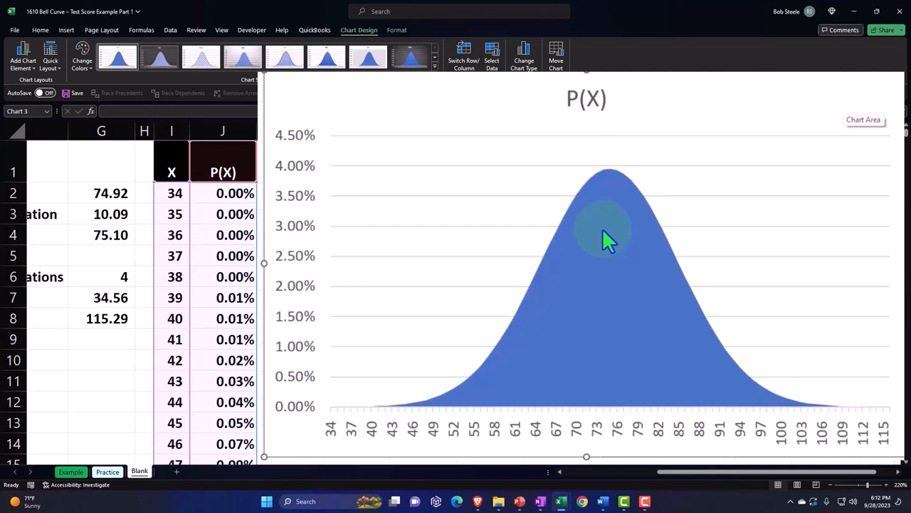
{"action": "mouse_move", "coordinate": [610, 240]}
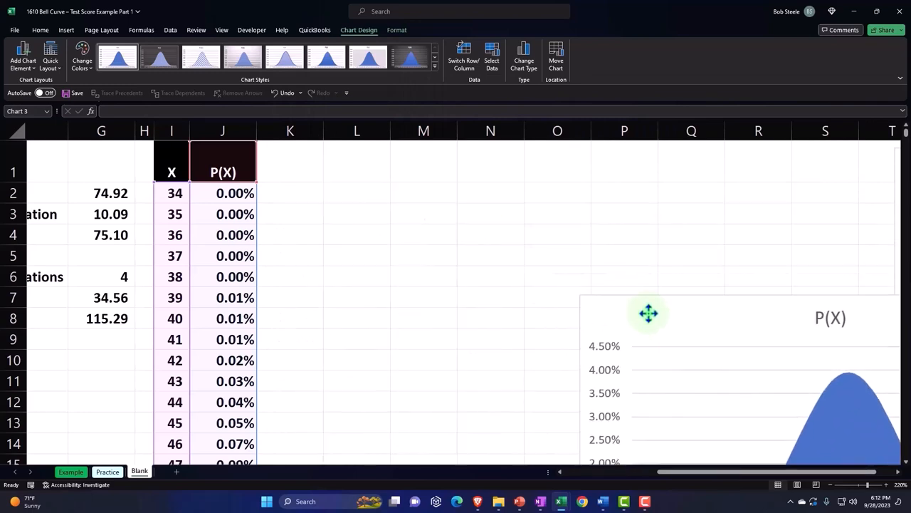
{"action": "left_click_drag", "start_coordinate": [647, 313], "coordinate": [648, 225]}
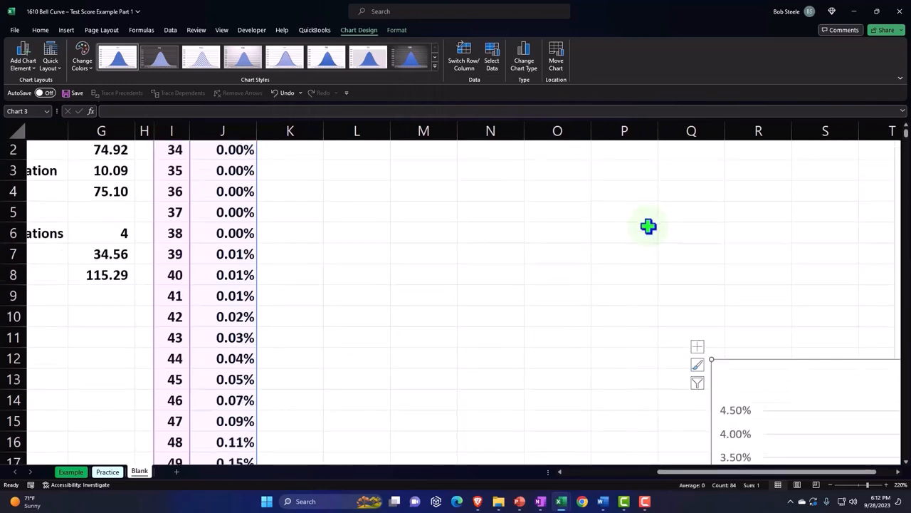
{"action": "scroll", "scroll_direction": "down", "scroll_amount": 3}
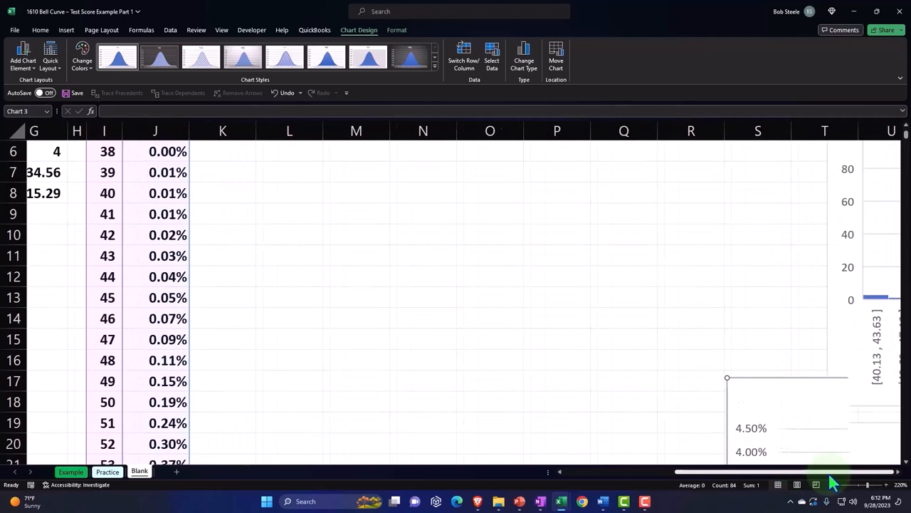
{"action": "scroll", "scroll_direction": "down", "scroll_amount": 3}
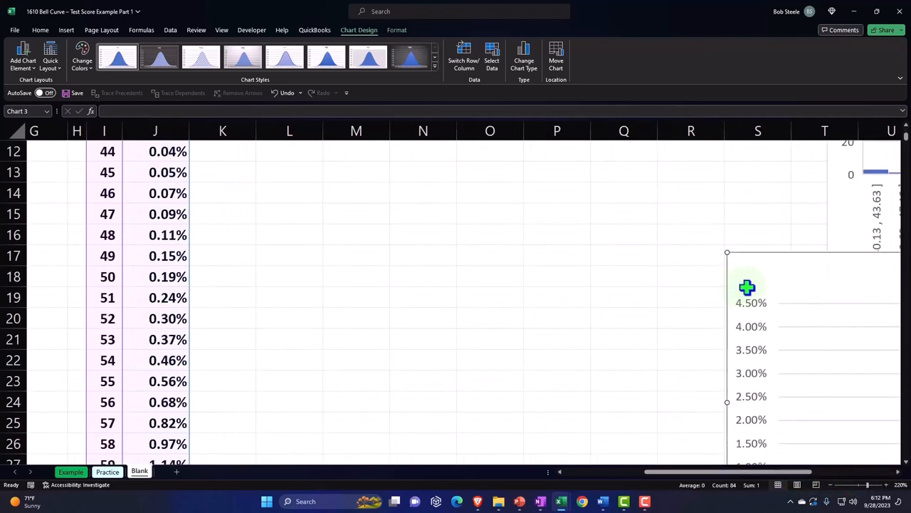
{"action": "scroll", "scroll_direction": "down", "scroll_amount": 3}
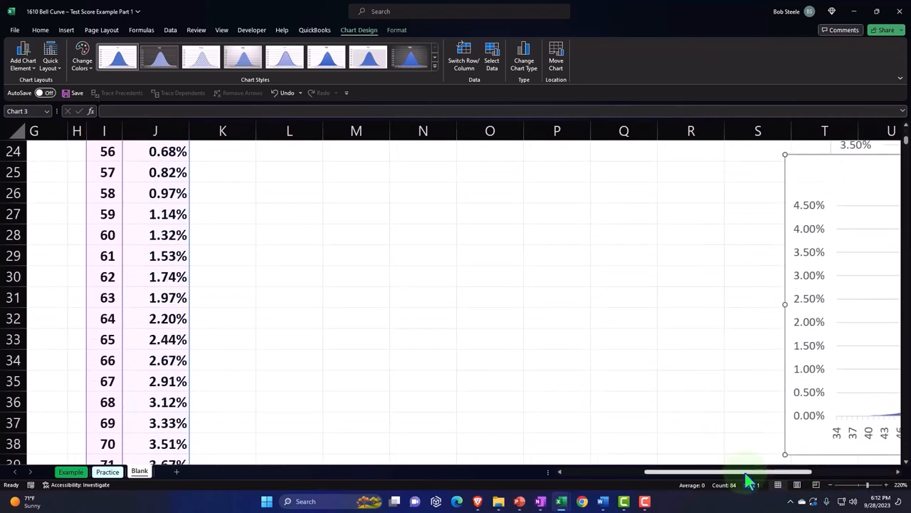
{"action": "scroll", "scroll_direction": "right", "scroll_amount": 3}
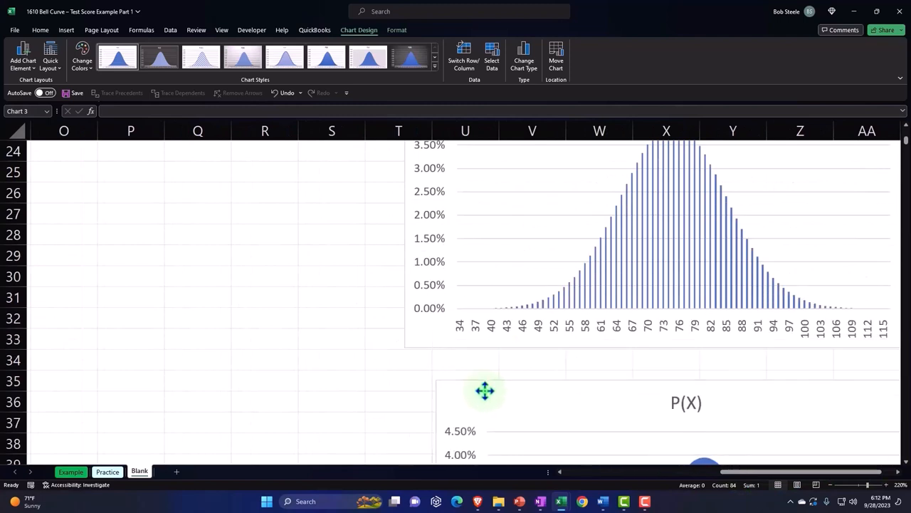
{"action": "left_click_drag", "start_coordinate": [484, 390], "coordinate": [470, 368]}
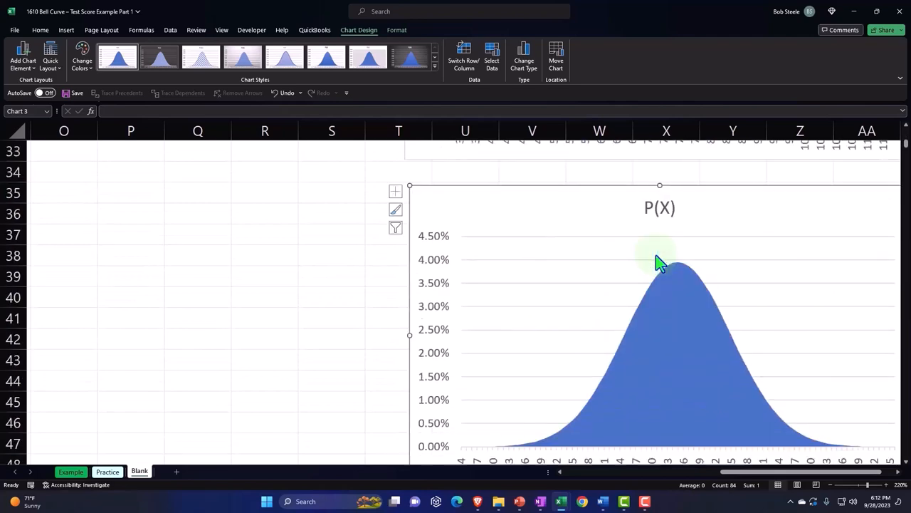
{"action": "scroll", "scroll_direction": "up", "scroll_amount": 3}
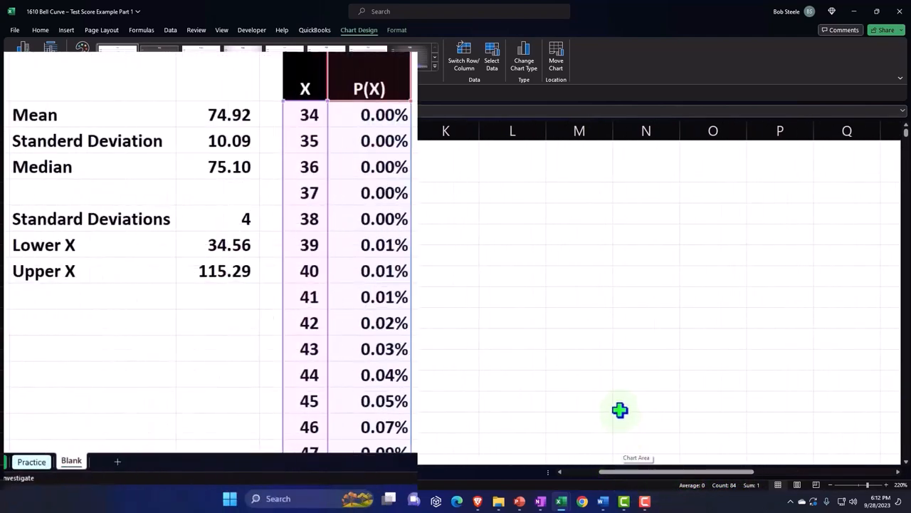
{"action": "mouse_move", "coordinate": [604, 273]}
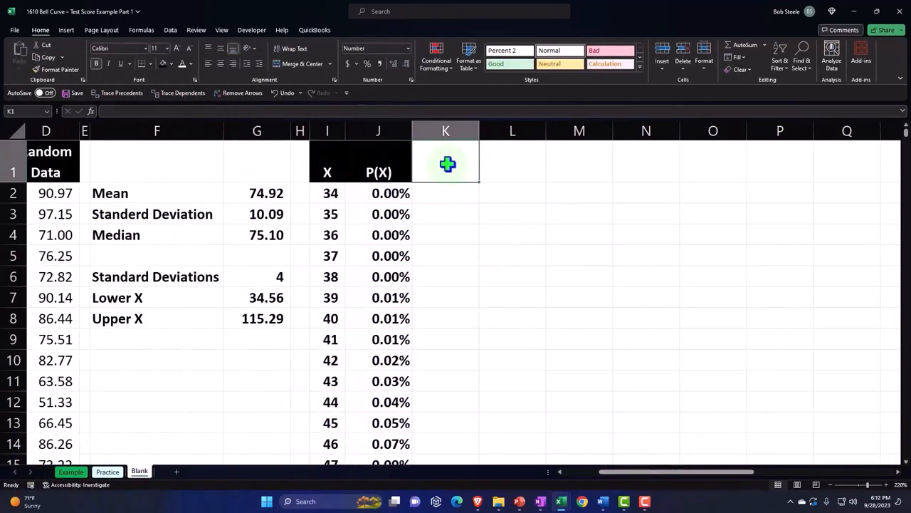
- Enter the heading 'Actual Frequency' in K1 and dismiss the spell-check message
{"action": "type", "text": "Act"}
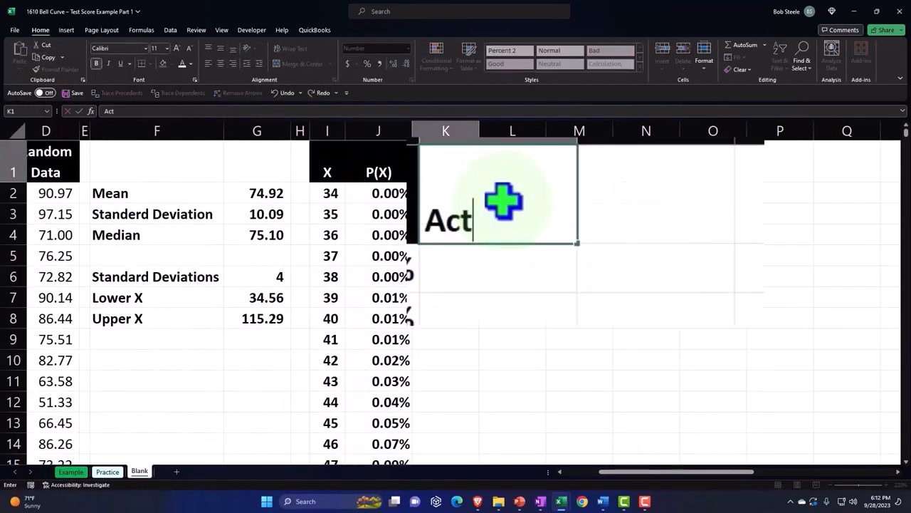
{"action": "type", "text": "ual F"}
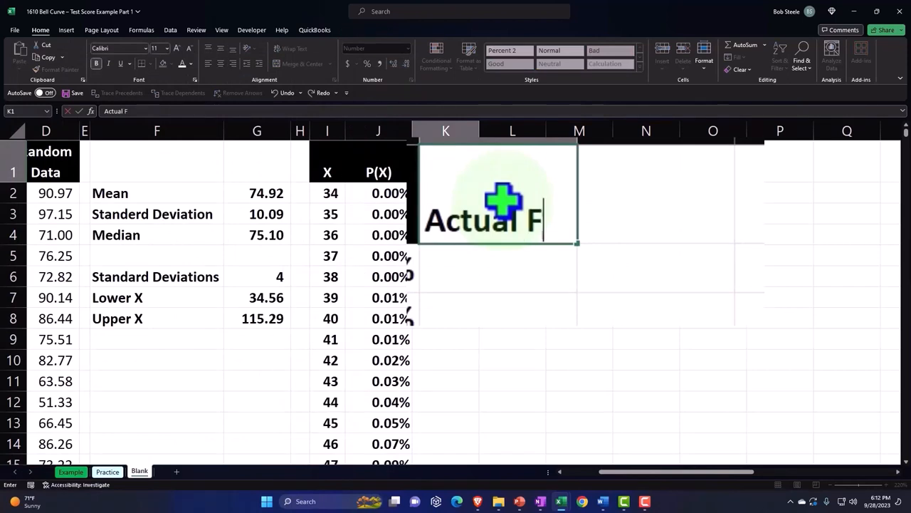
{"action": "type", "text": "requency"}
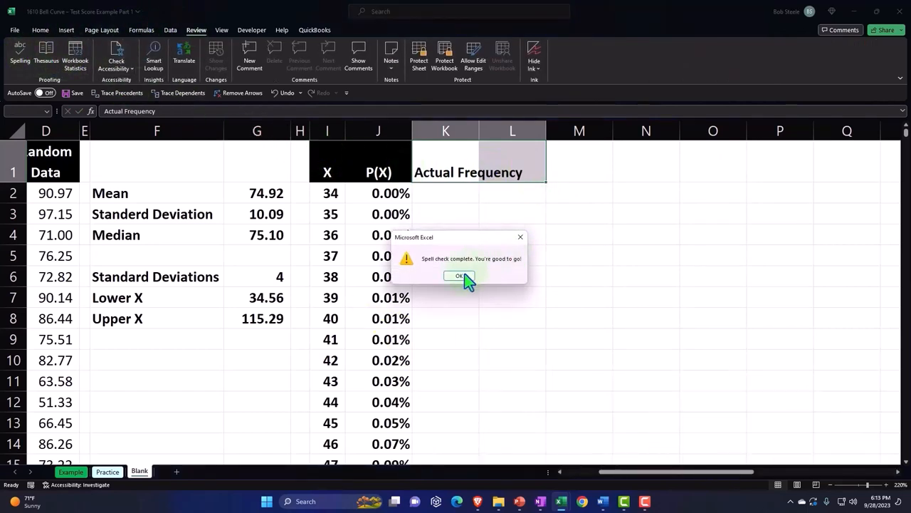
{"action": "left_click", "coordinate": [458, 277]}
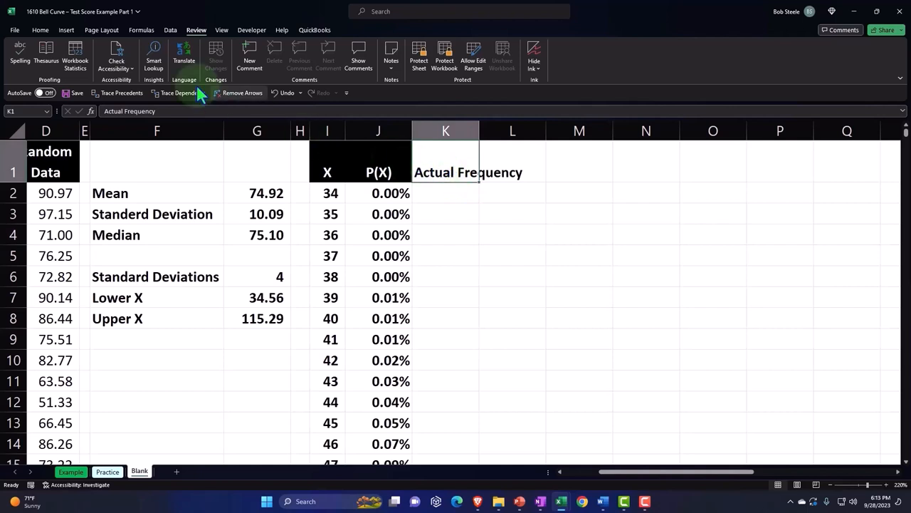
- Style the K1 heading with white font to match the other headers, then move to K2
{"action": "left_click", "coordinate": [40, 30]}
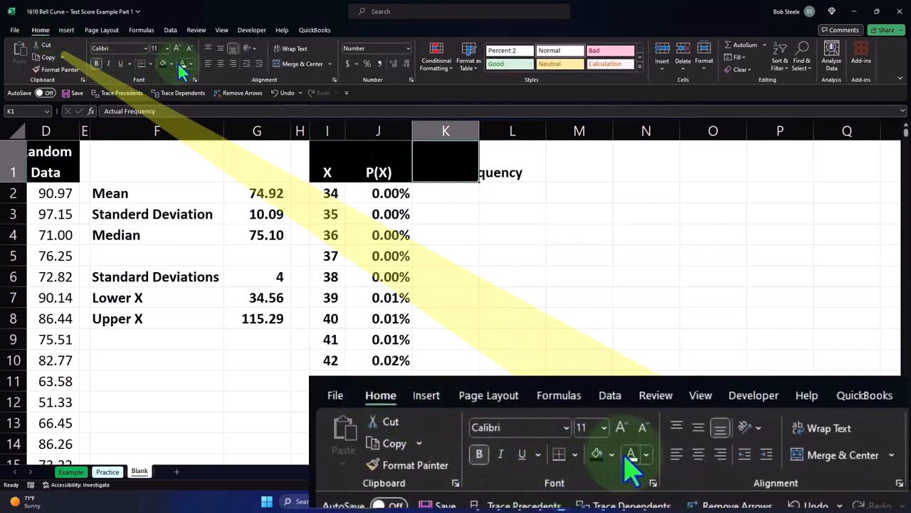
{"action": "left_click", "coordinate": [294, 48]}
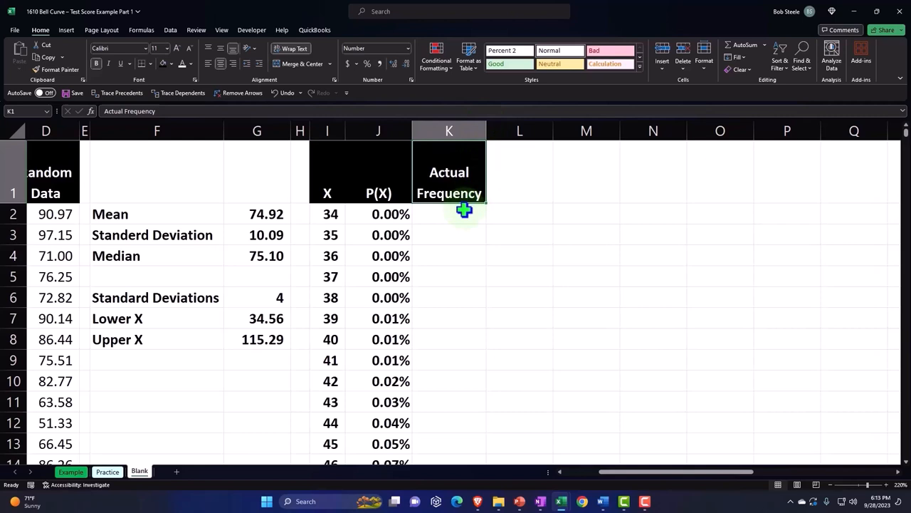
{"action": "mouse_move", "coordinate": [68, 222]}
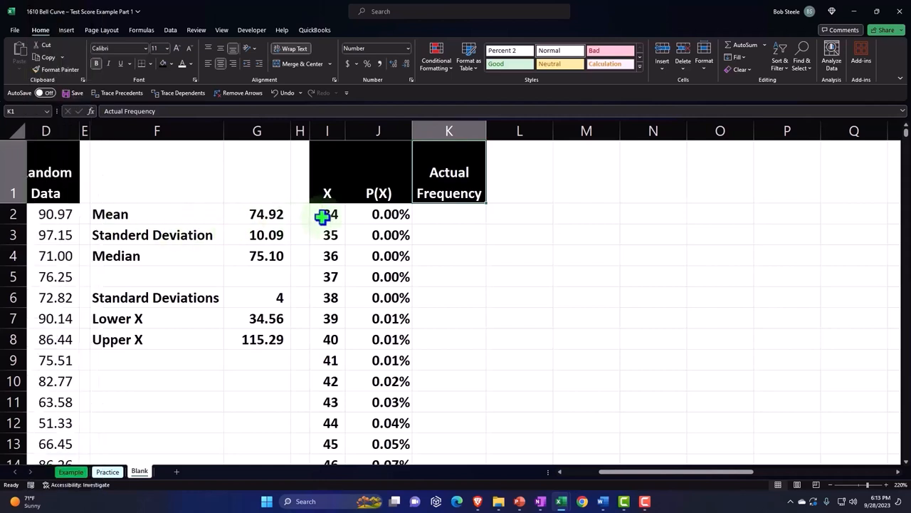
{"action": "left_click", "coordinate": [448, 214]}
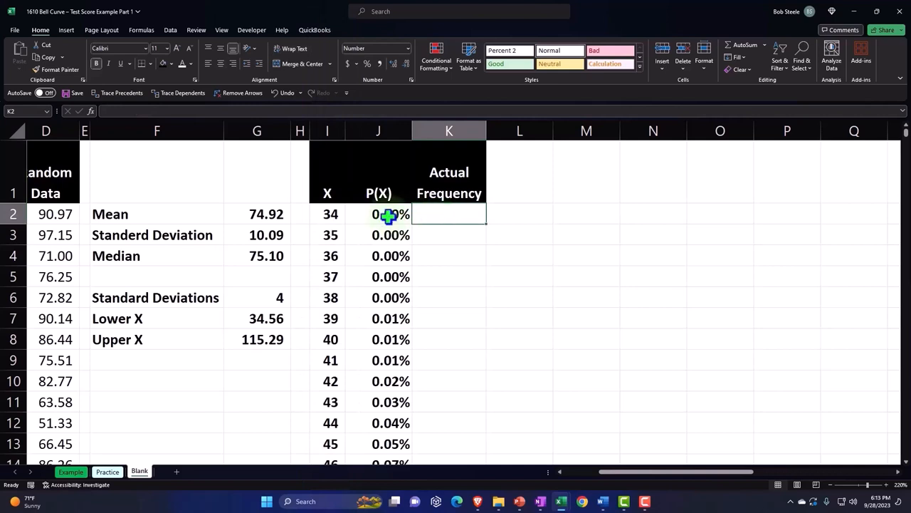
- Enter =FREQUENCY(D2:D1001,I2:I84) in K2 to count the random data per X value
{"action": "type", "text": "="}
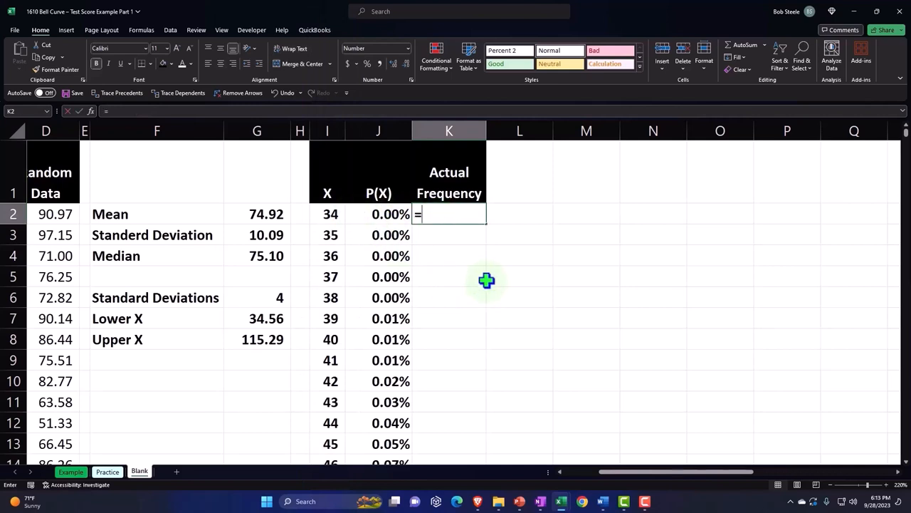
{"action": "type", "text": "="}
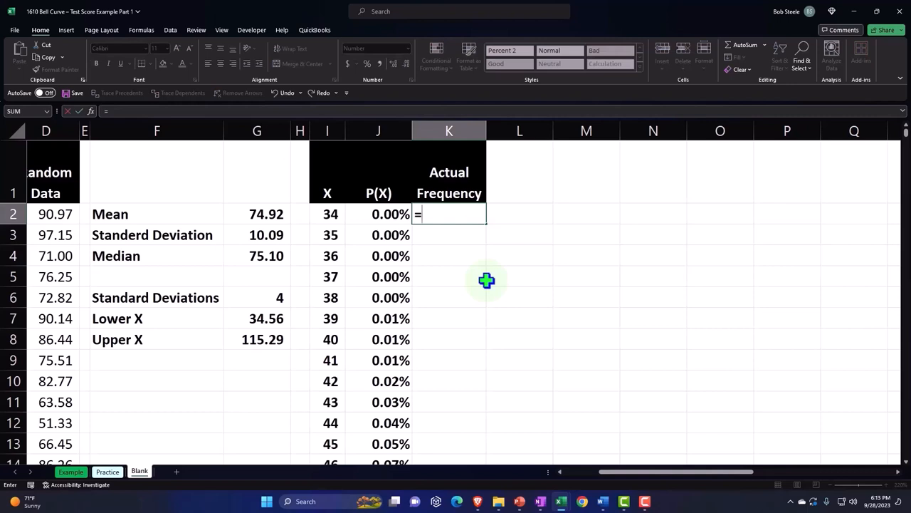
{"action": "type", "text": "FREQUENCY("}
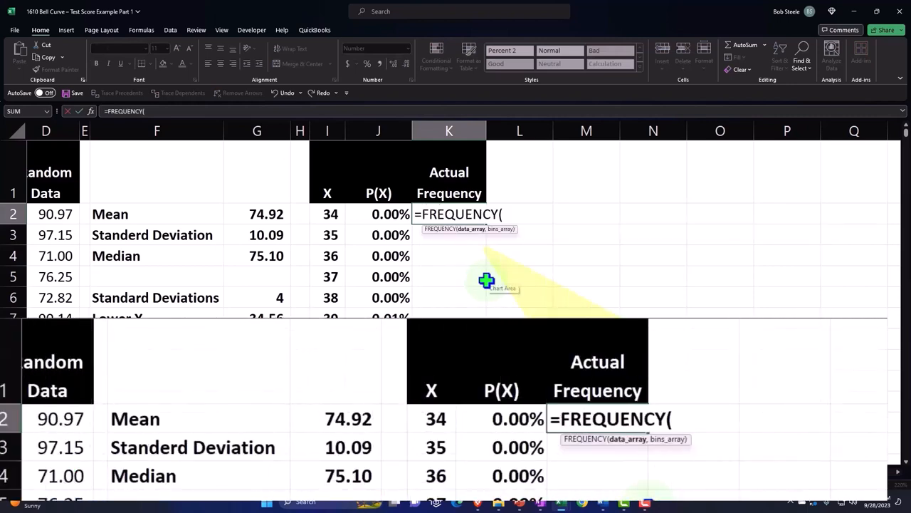
{"action": "mouse_move", "coordinate": [481, 242]}
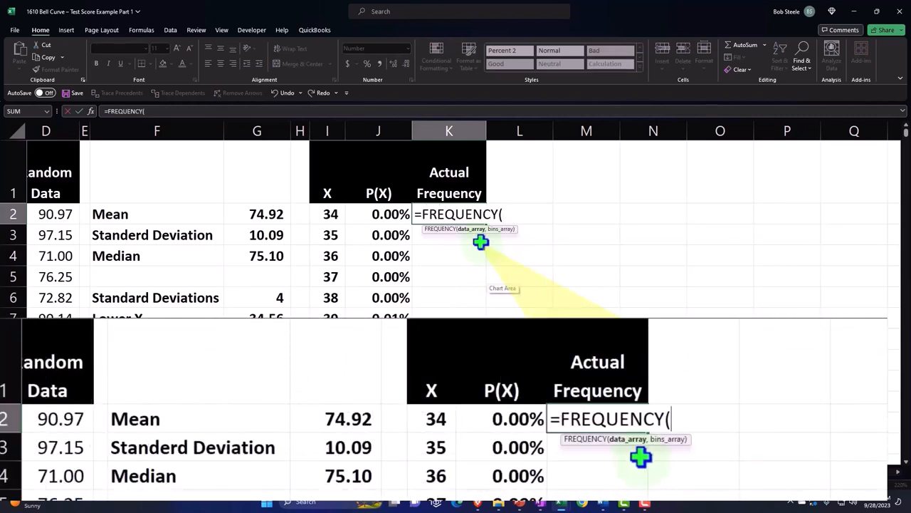
{"action": "mouse_move", "coordinate": [433, 240]}
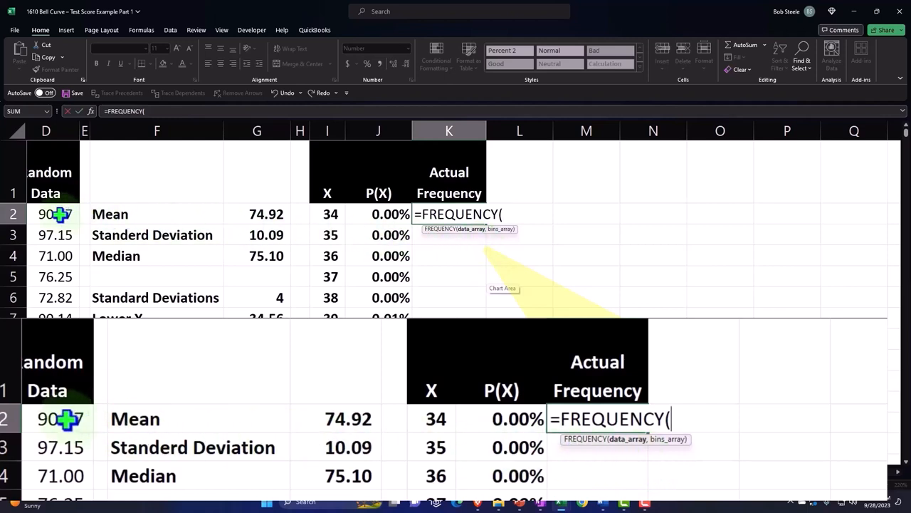
{"action": "left_click", "coordinate": [60, 214]}
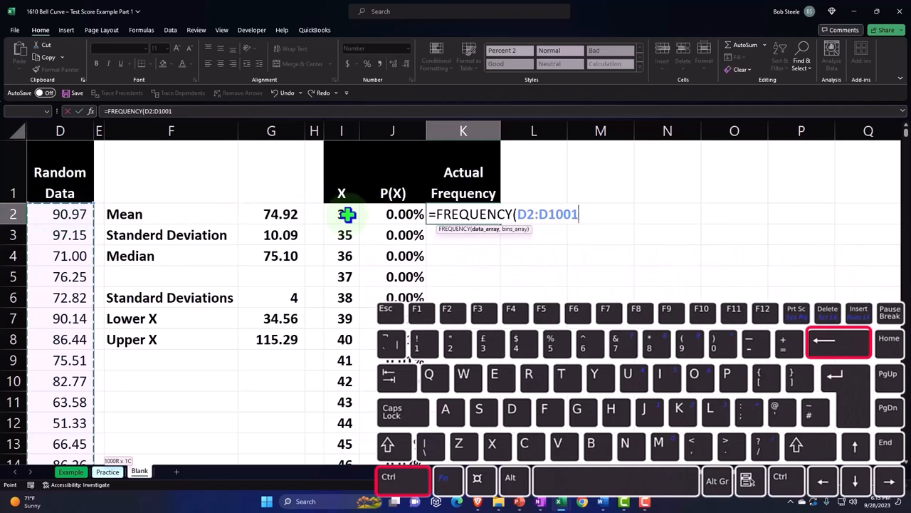
{"action": "type", "text": ","}
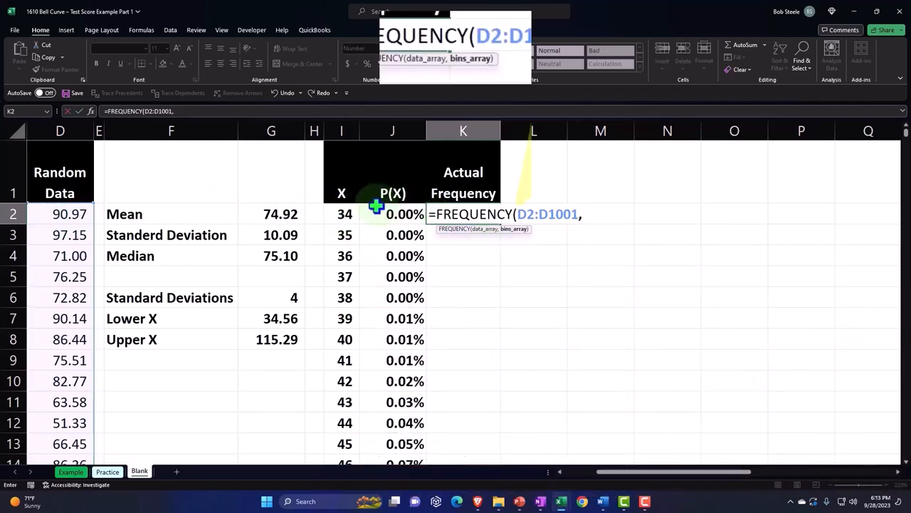
{"action": "left_click", "coordinate": [342, 213]}
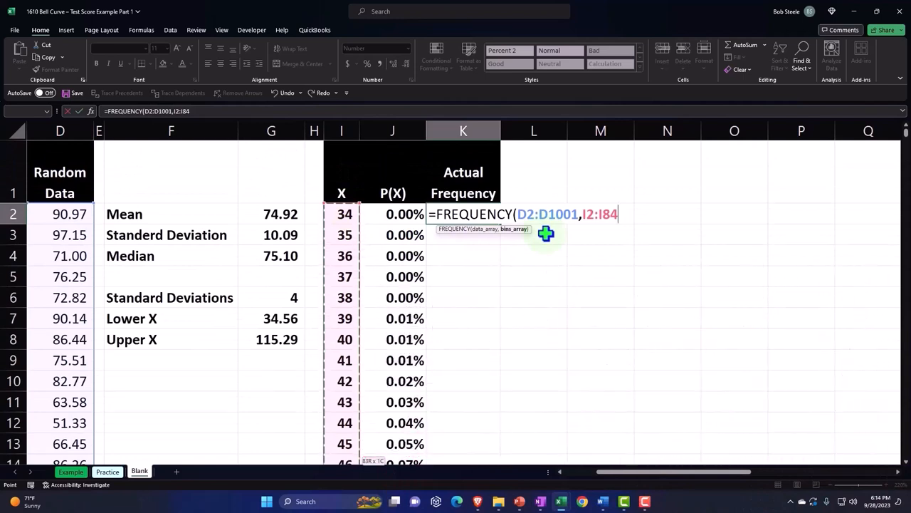
{"action": "mouse_move", "coordinate": [80, 239]}
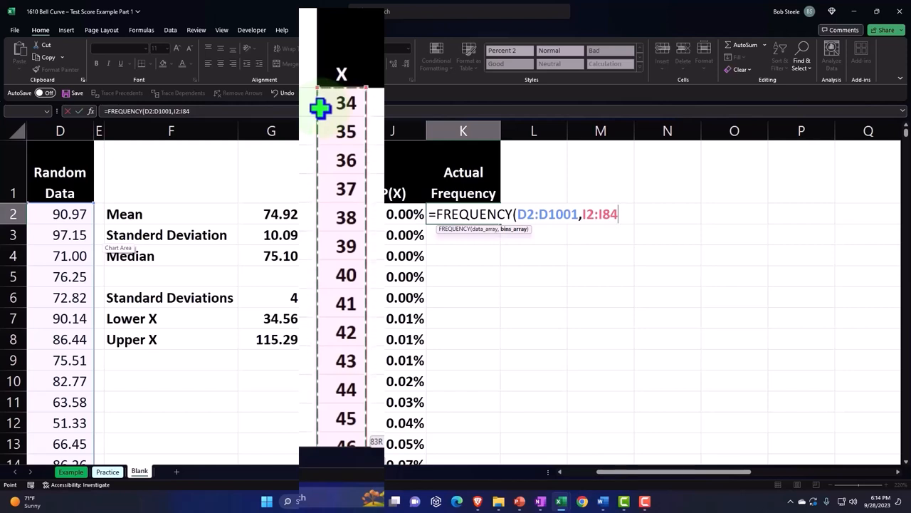
{"action": "mouse_move", "coordinate": [322, 126]}
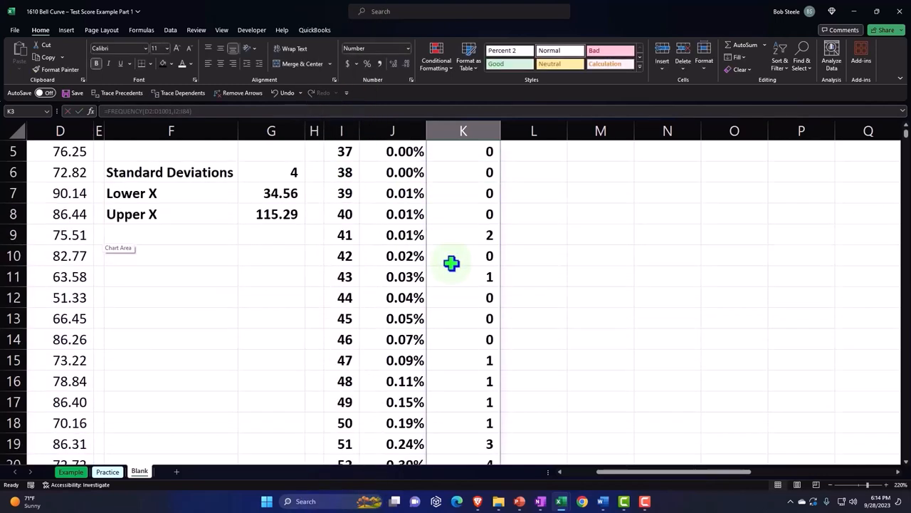
- Add a Total row summing P(X) to 100% and the frequencies with =SUM(K2#) to 1,000
{"action": "scroll", "scroll_direction": "down", "scroll_amount": 3}
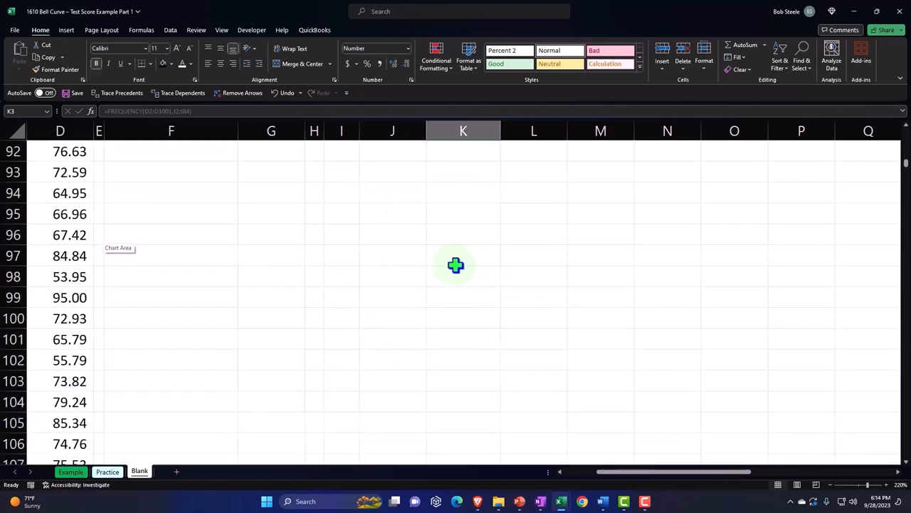
{"action": "scroll", "scroll_direction": "up", "scroll_amount": 3}
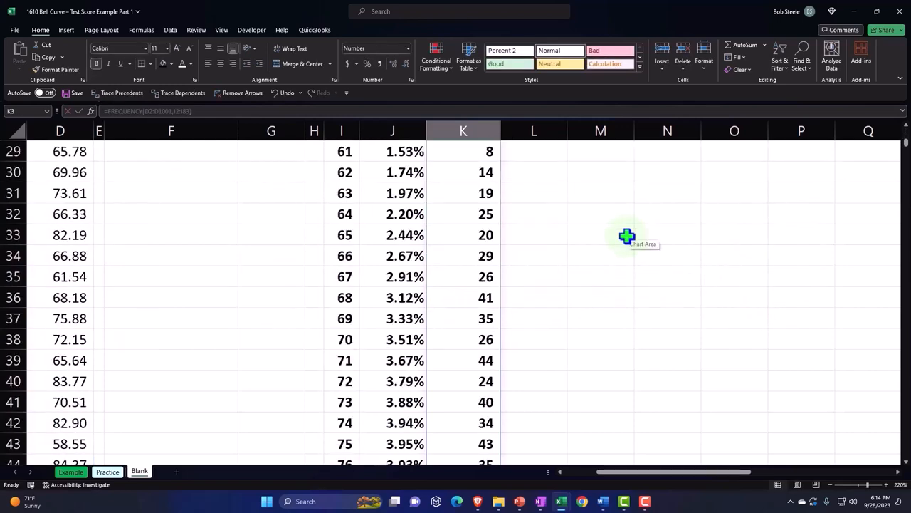
{"action": "scroll", "scroll_direction": "down", "scroll_amount": 3}
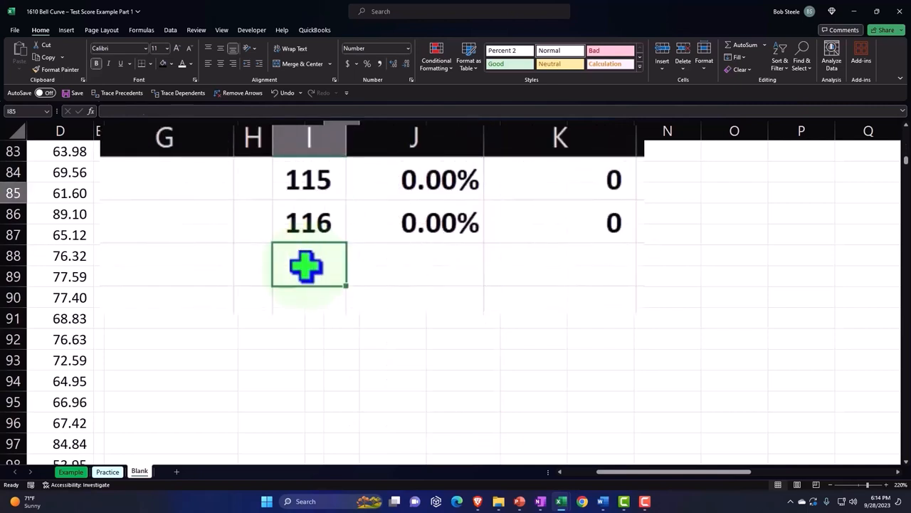
{"action": "left_click", "coordinate": [414, 265]}
{"action": "type", "text": "=SUM(J2:J84)"}
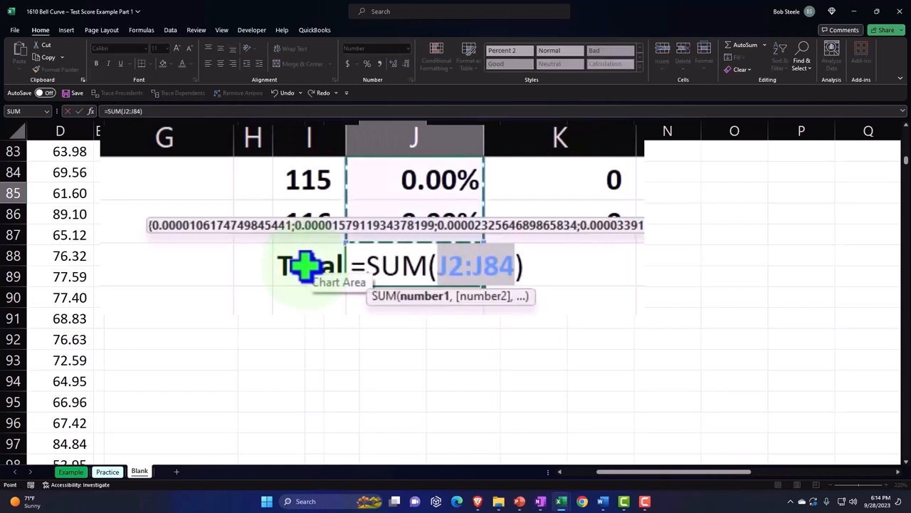
{"action": "key", "text": "Return"}
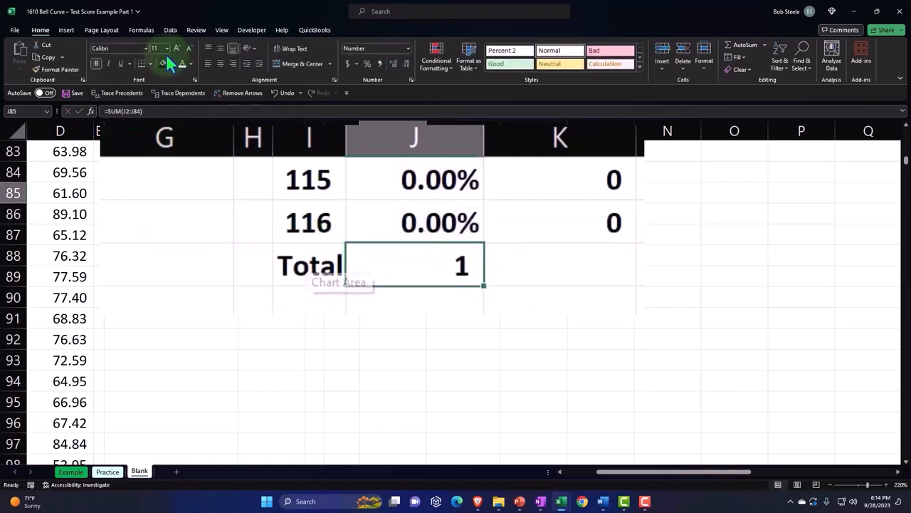
{"action": "mouse_move", "coordinate": [370, 68]}
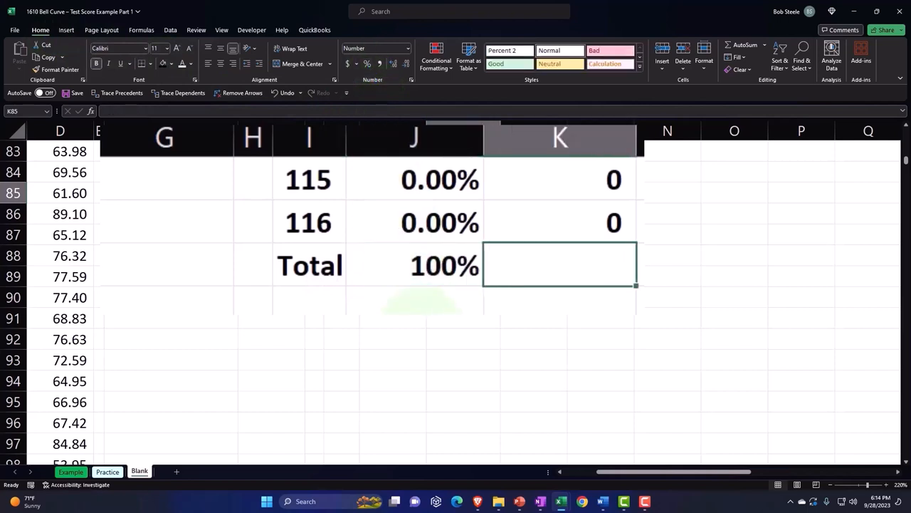
{"action": "type", "text": "=SUM(K2#"}
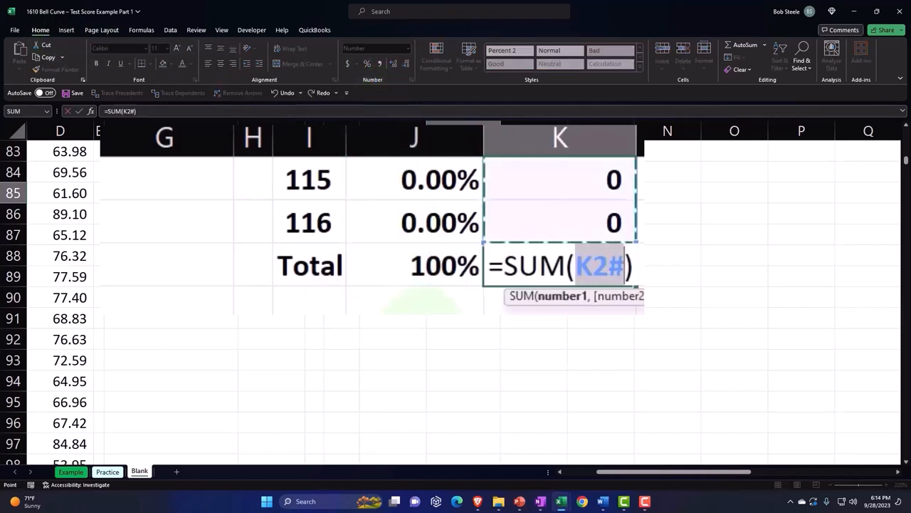
{"action": "key", "text": "Return"}
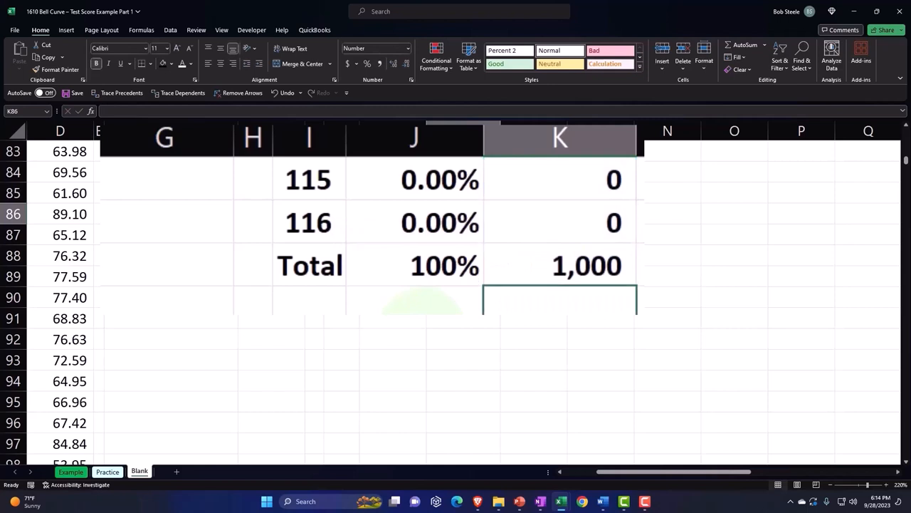
{"action": "mouse_move", "coordinate": [88, 215]}
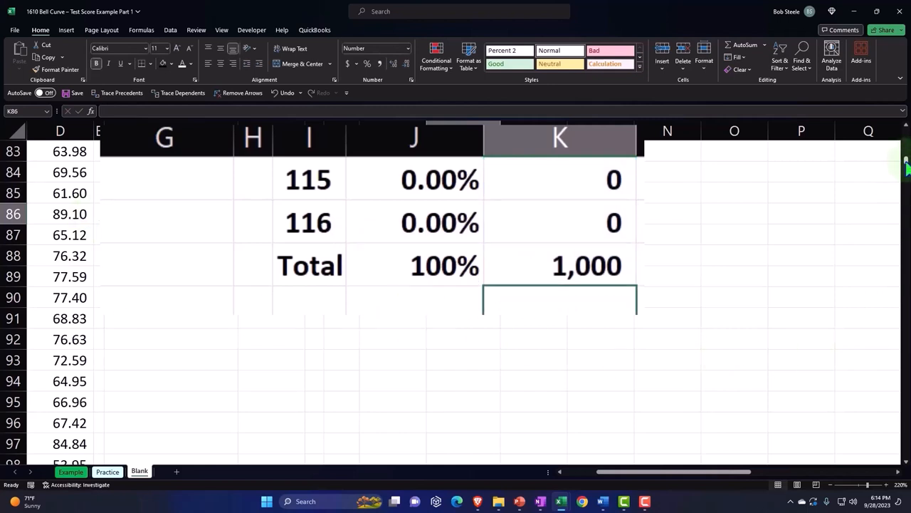
{"action": "scroll", "scroll_direction": "up", "scroll_amount": 3}
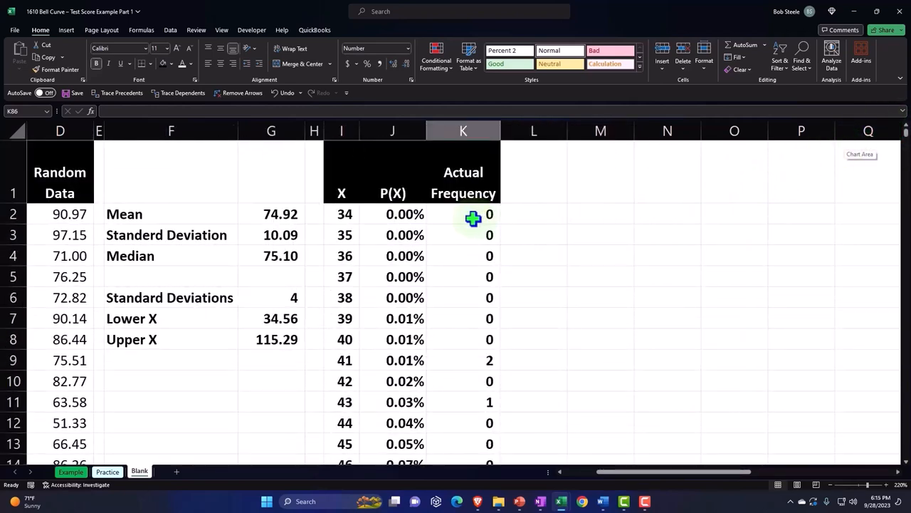
{"action": "scroll", "scroll_direction": "down", "scroll_amount": 3}
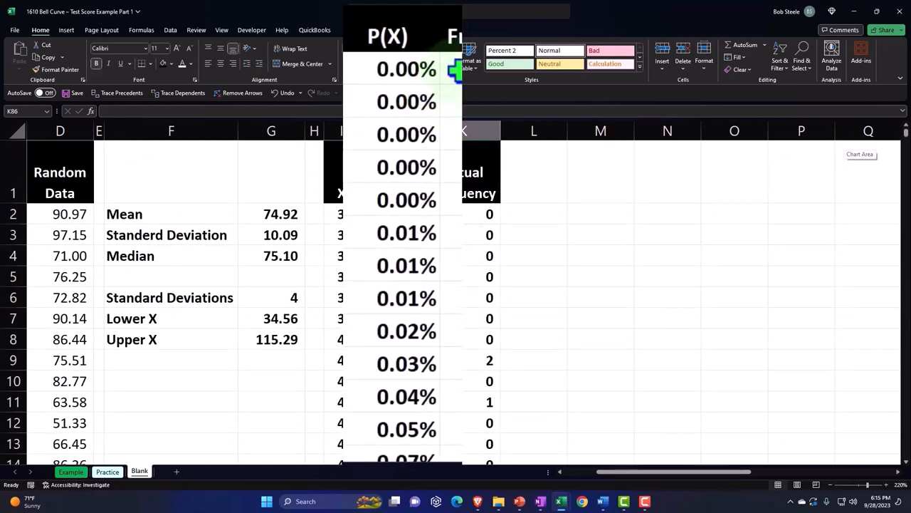
{"action": "left_click", "coordinate": [469, 185]}
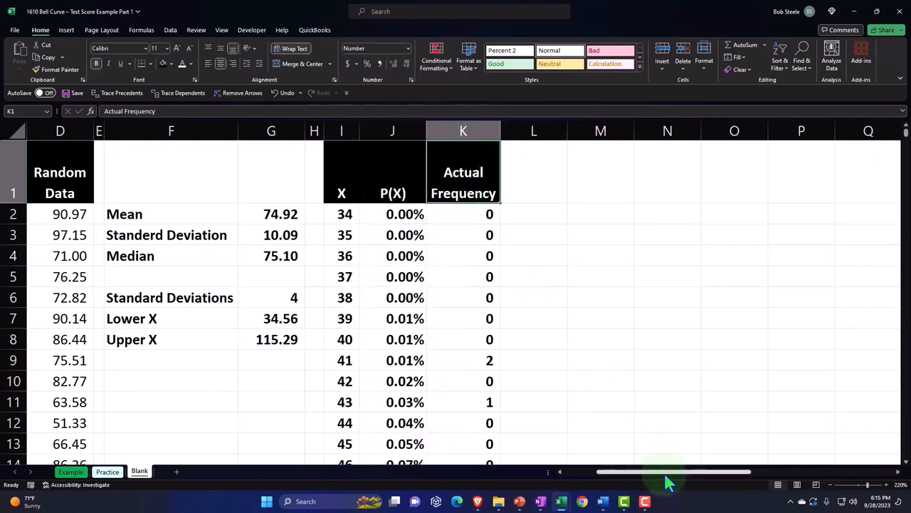
{"action": "mouse_move", "coordinate": [400, 222]}
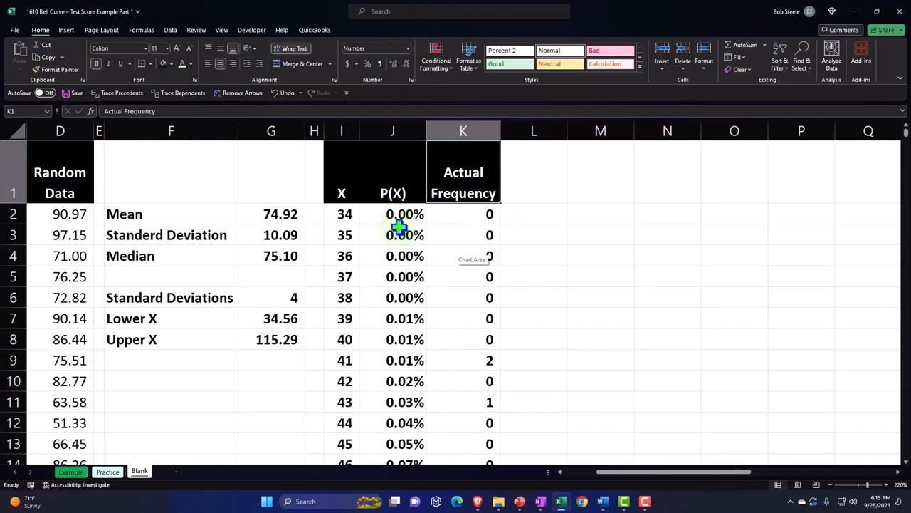
{"action": "mouse_move", "coordinate": [457, 217]}
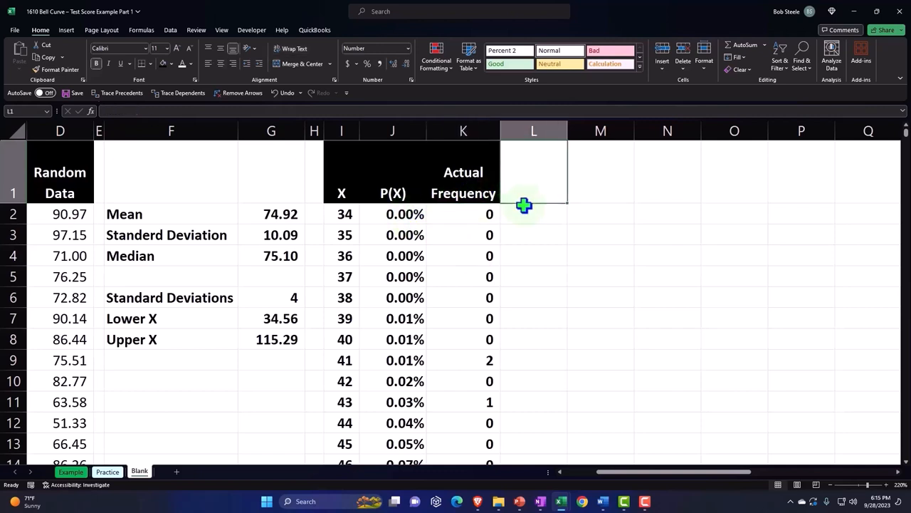
{"action": "mouse_move", "coordinate": [552, 270]}
{"action": "type", "text": "# Total"}
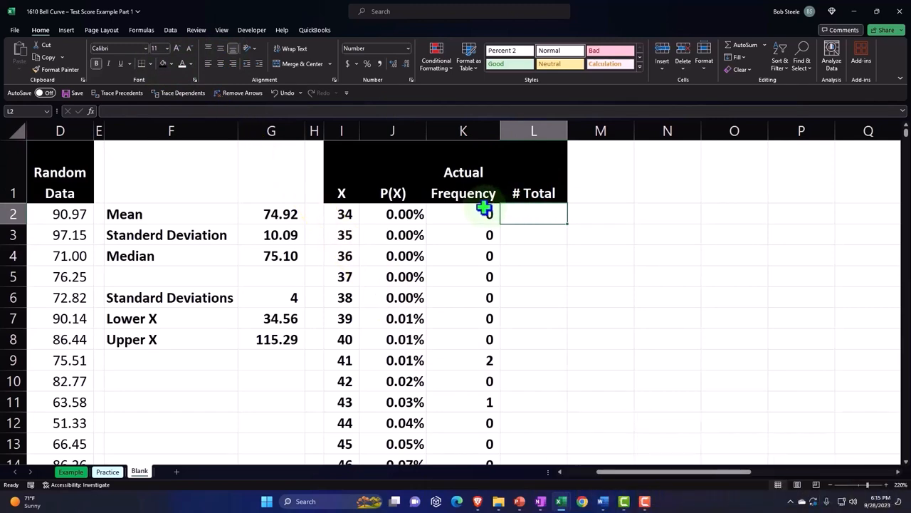
{"action": "mouse_move", "coordinate": [618, 259]}
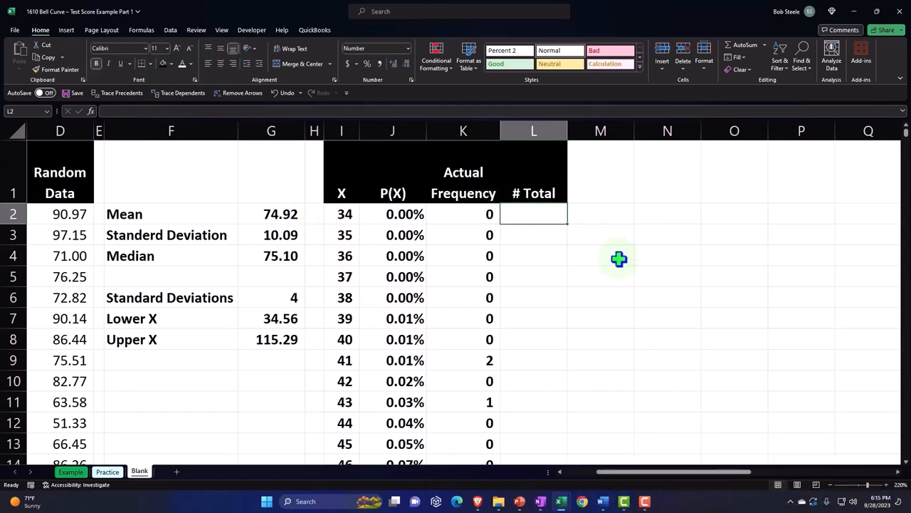
- Enter =K2/$K$85 in L2 with a locked total and show the # Total results as percentages
{"action": "type", "text": "=K2/K2:K85"}
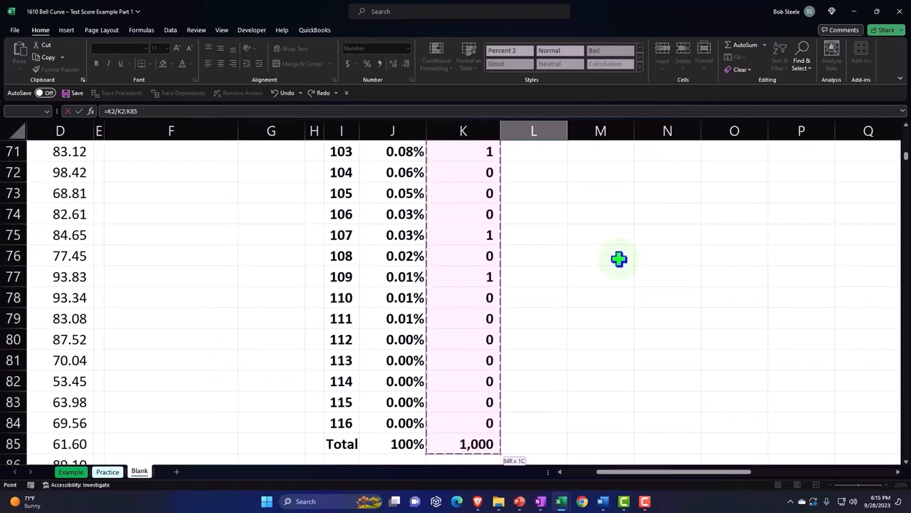
{"action": "left_click", "coordinate": [462, 443]}
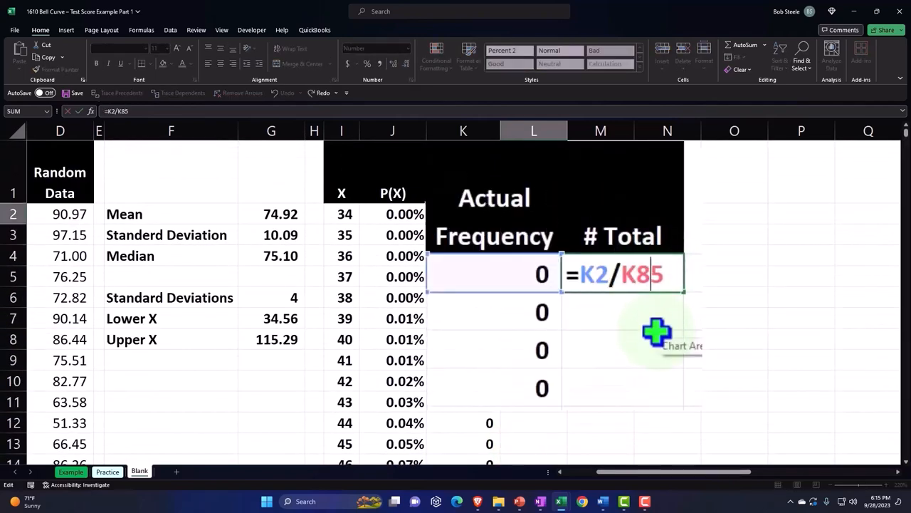
{"action": "key", "text": "f4"}
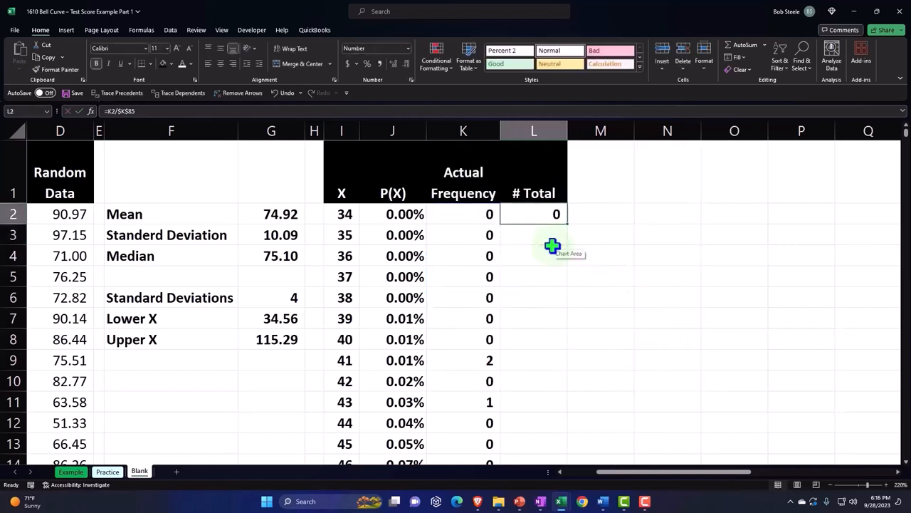
{"action": "mouse_move", "coordinate": [550, 283]}
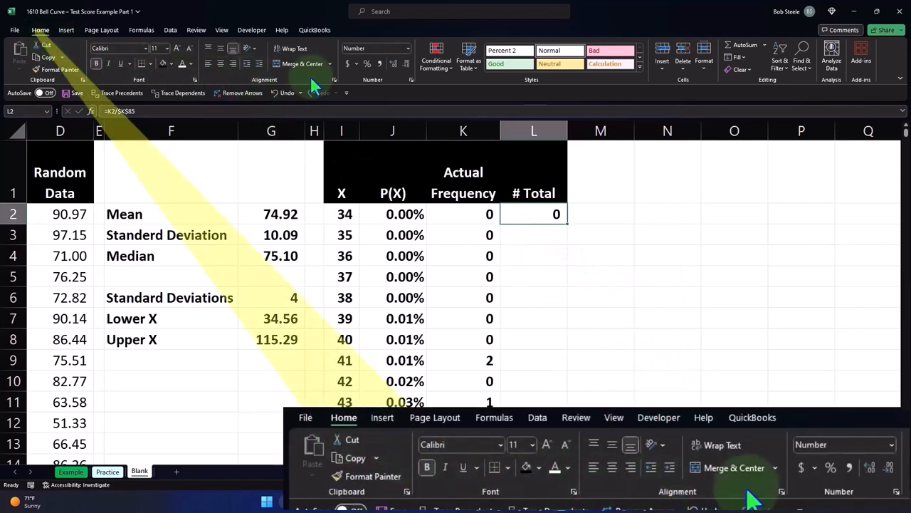
{"action": "left_click", "coordinate": [367, 63]}
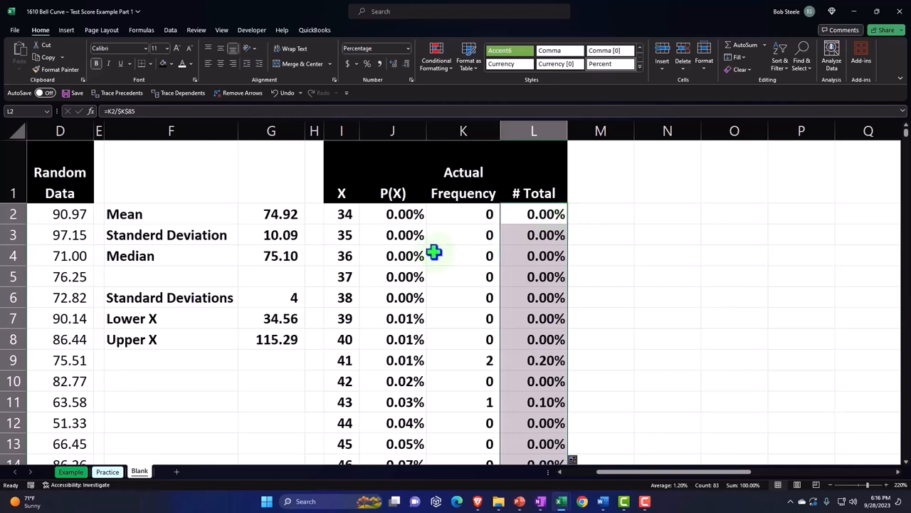
{"action": "mouse_move", "coordinate": [393, 245]}
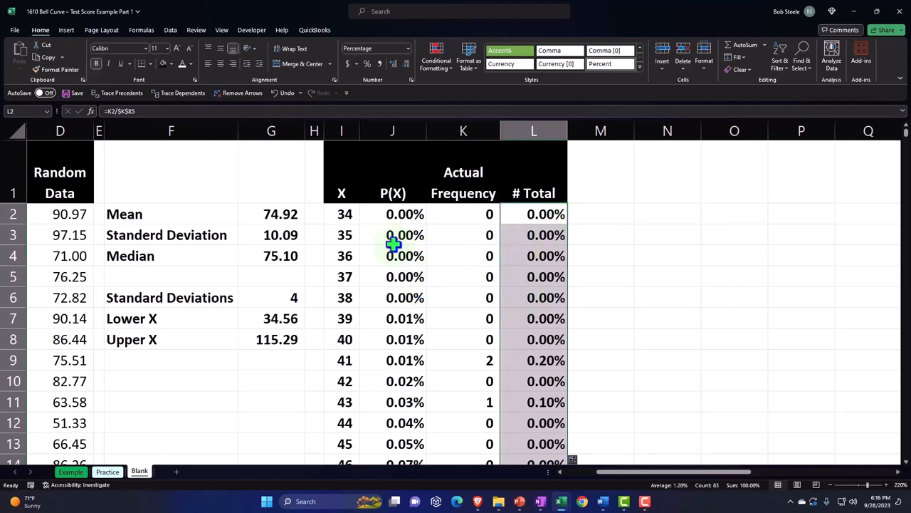
{"action": "left_click", "coordinate": [533, 170]}
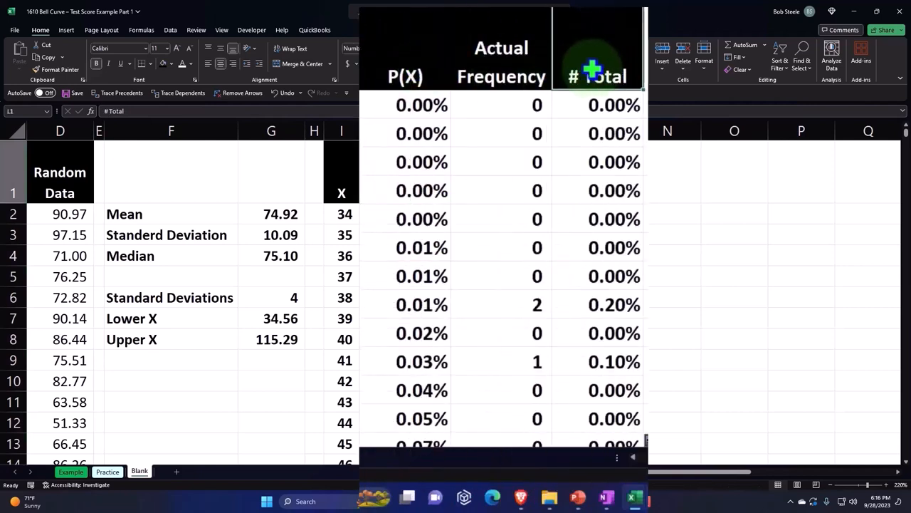
- Enter =J2-L2 in M2 for the Difference column and format it as percentages
{"action": "left_click", "coordinate": [405, 77]}
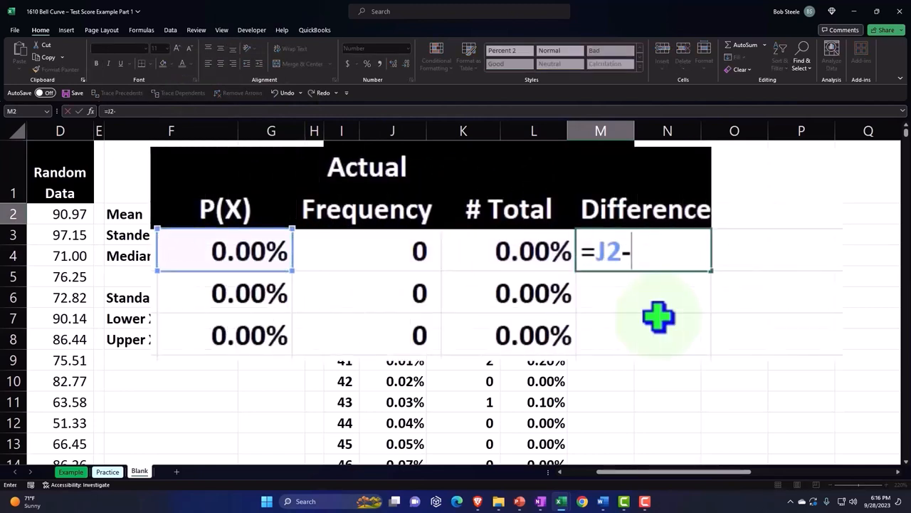
{"action": "left_click", "coordinate": [532, 250]}
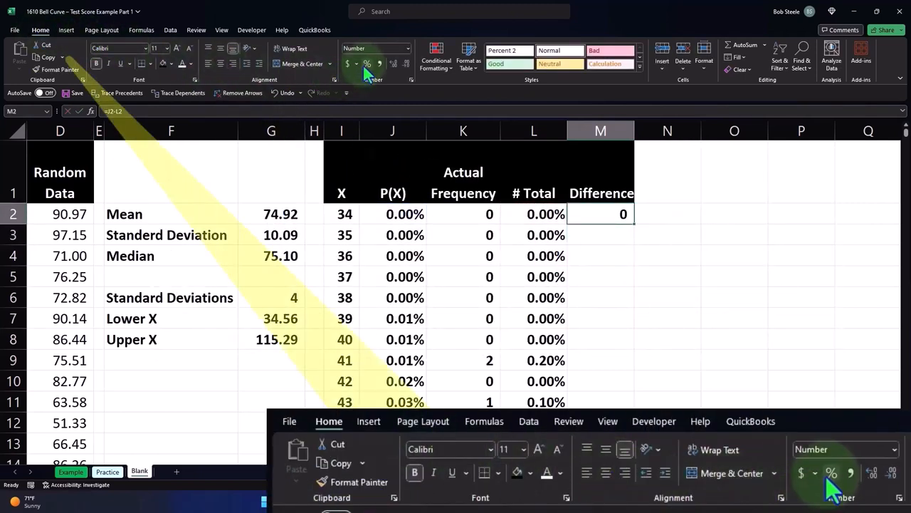
{"action": "left_click", "coordinate": [368, 62]}
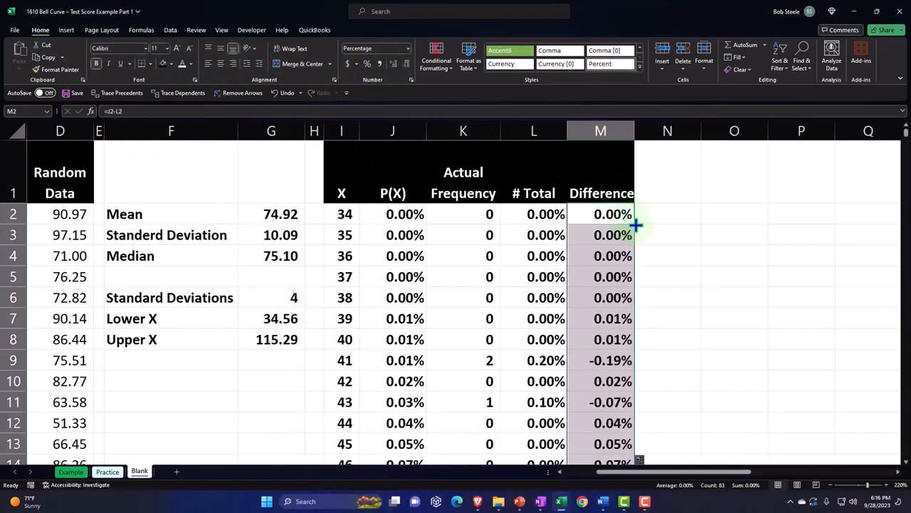
{"action": "mouse_move", "coordinate": [638, 290]}
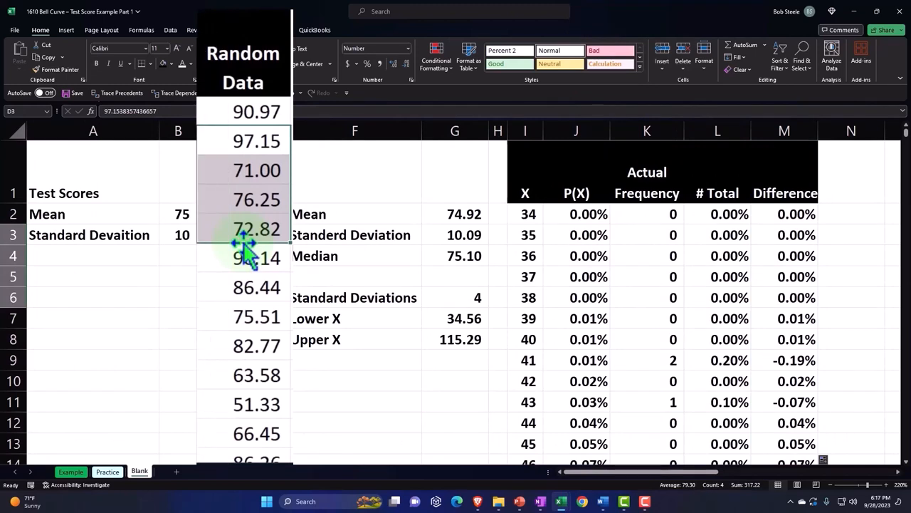
{"action": "left_click", "coordinate": [178, 235]}
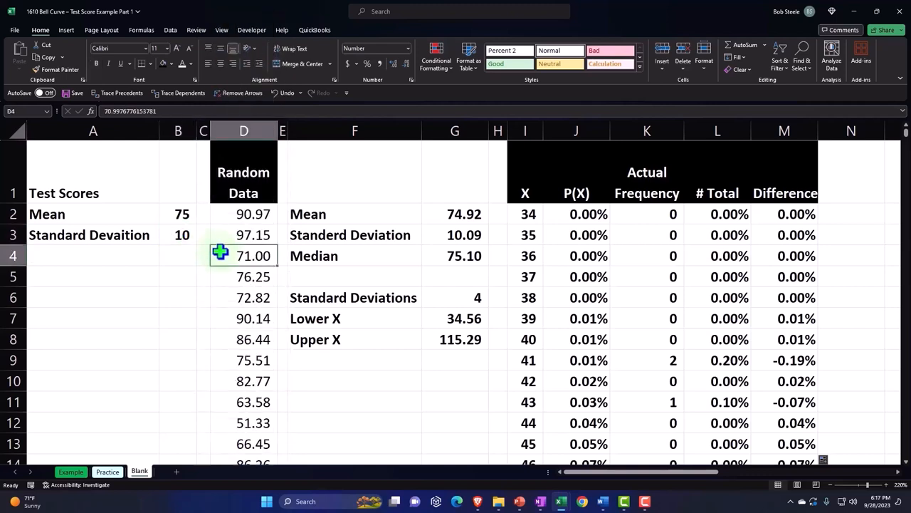
{"action": "left_click", "coordinate": [456, 214]}
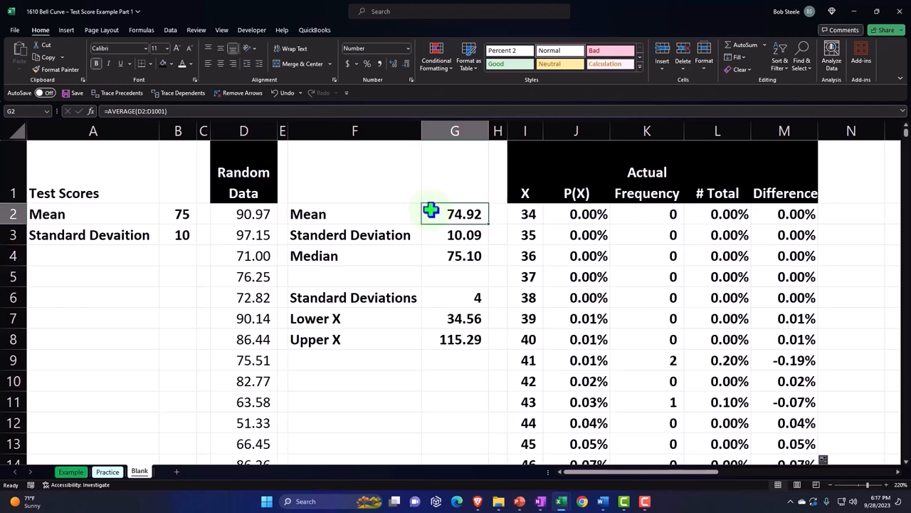
{"action": "left_click", "coordinate": [454, 233]}
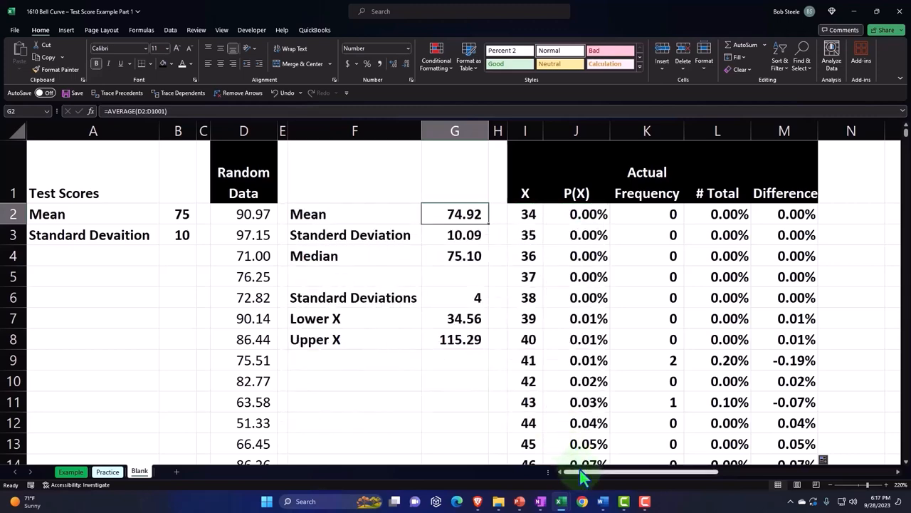
{"action": "left_click_drag", "start_coordinate": [584, 471], "coordinate": [624, 471]}
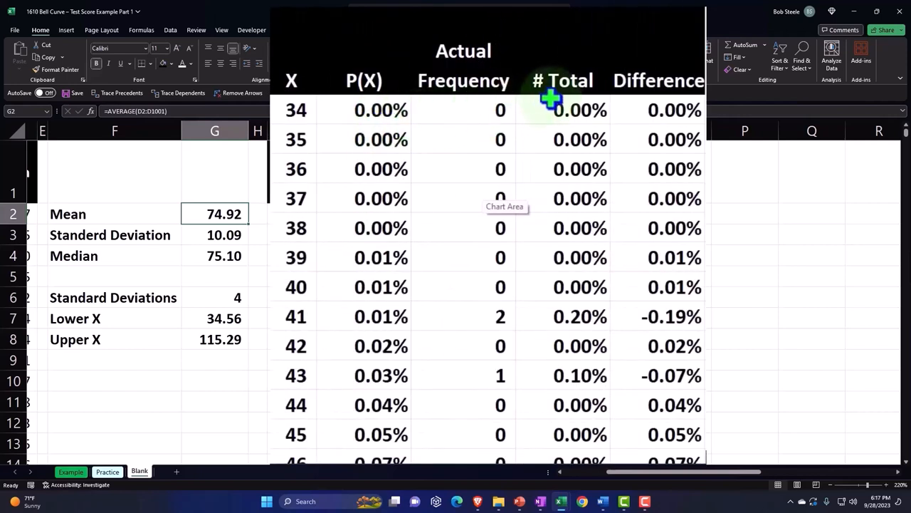
{"action": "mouse_move", "coordinate": [402, 107]}
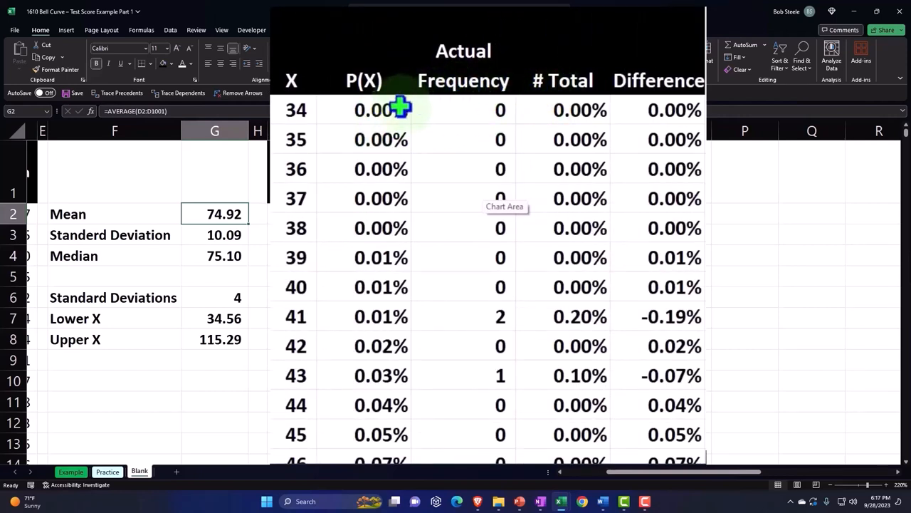
{"action": "mouse_move", "coordinate": [619, 108]}
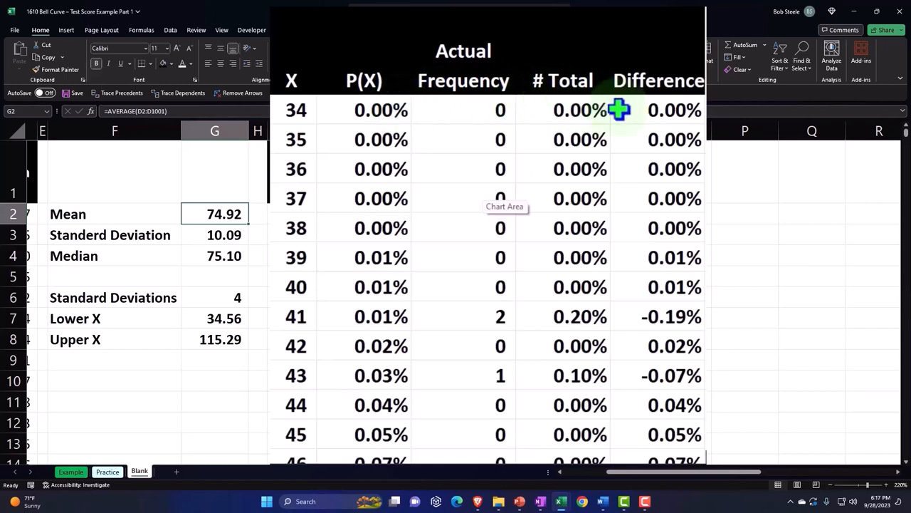
{"action": "mouse_move", "coordinate": [634, 144]}
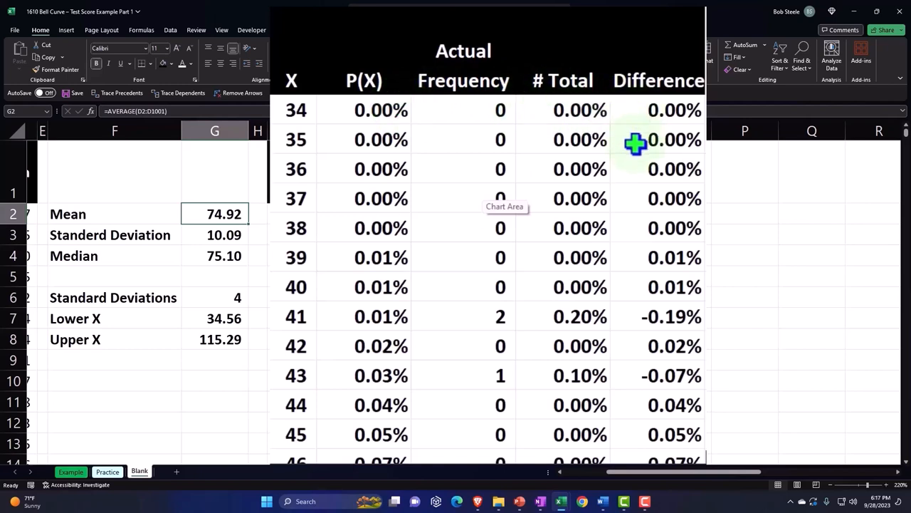